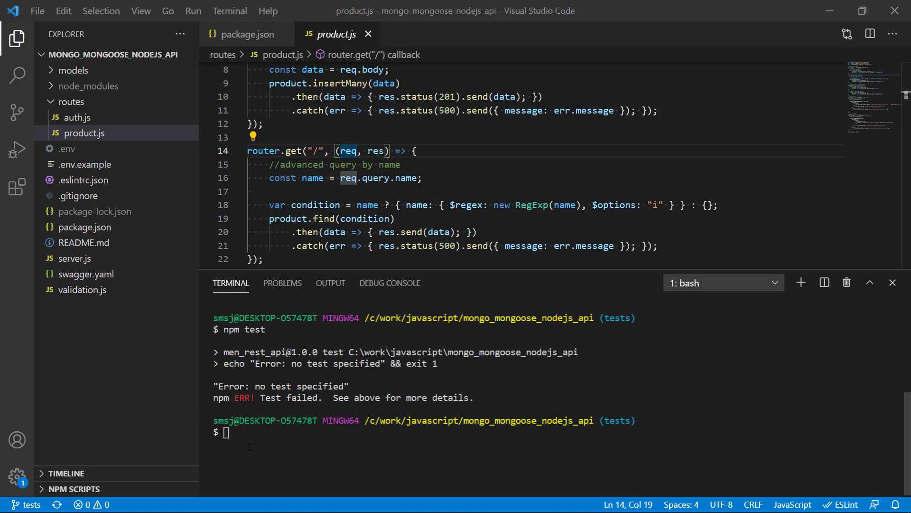
Enter npm install --save-dev chai chai-http mocha in the integrated terminal
{"action": "key", "text": "alt+tab"}
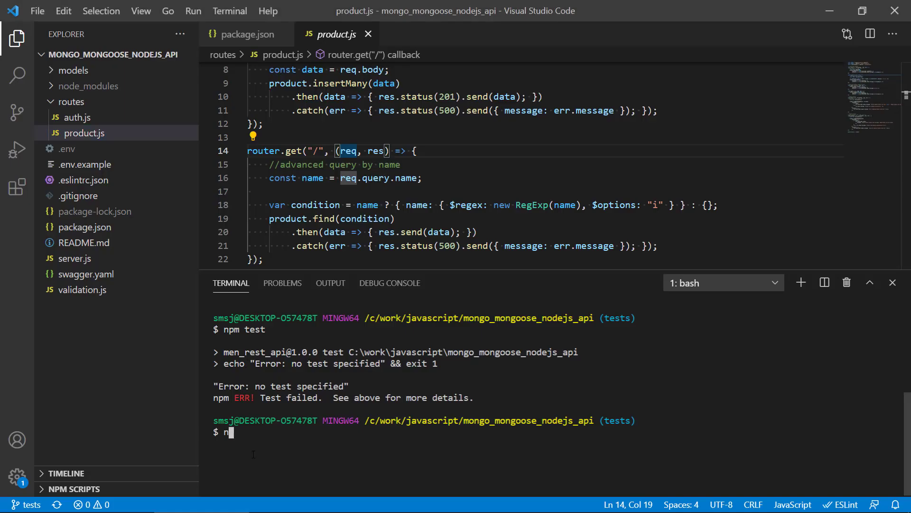
{"action": "type", "text": "pm install"}
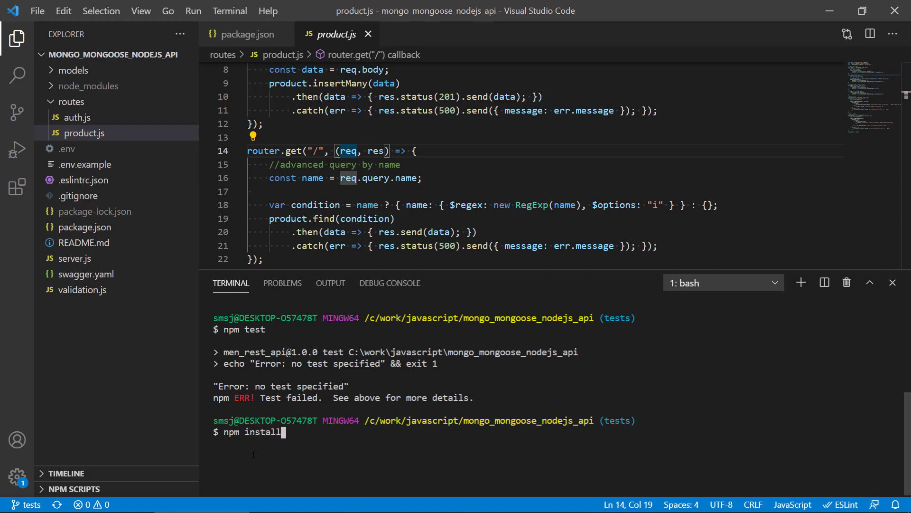
{"action": "type", "text": "--"}
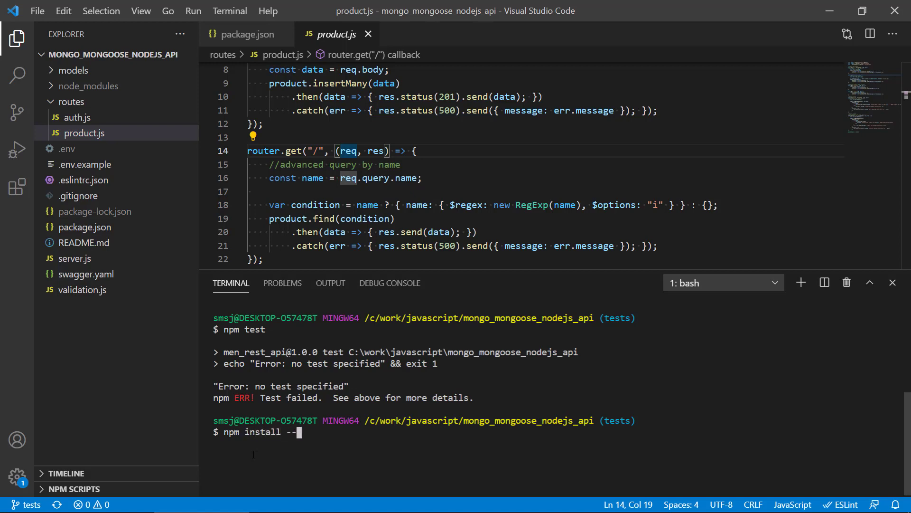
{"action": "type", "text": "save-dev chai chai-"}
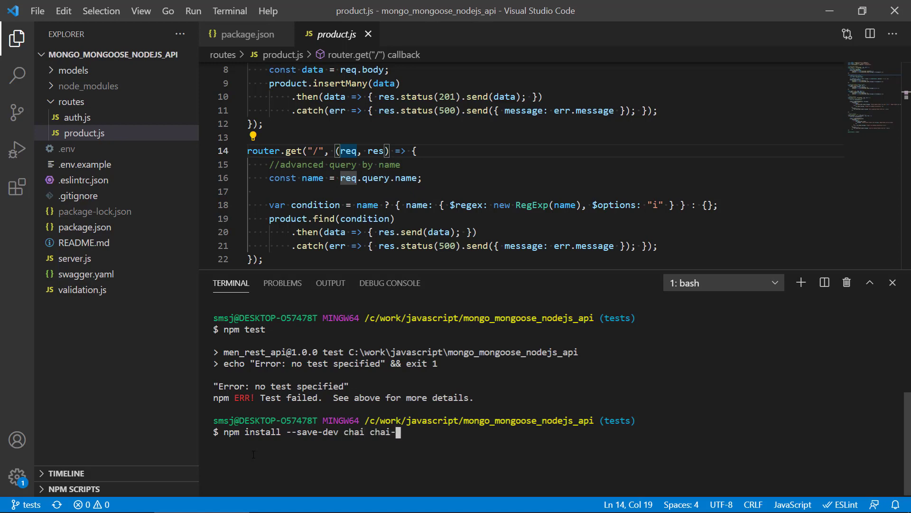
{"action": "type", "text": "http"}
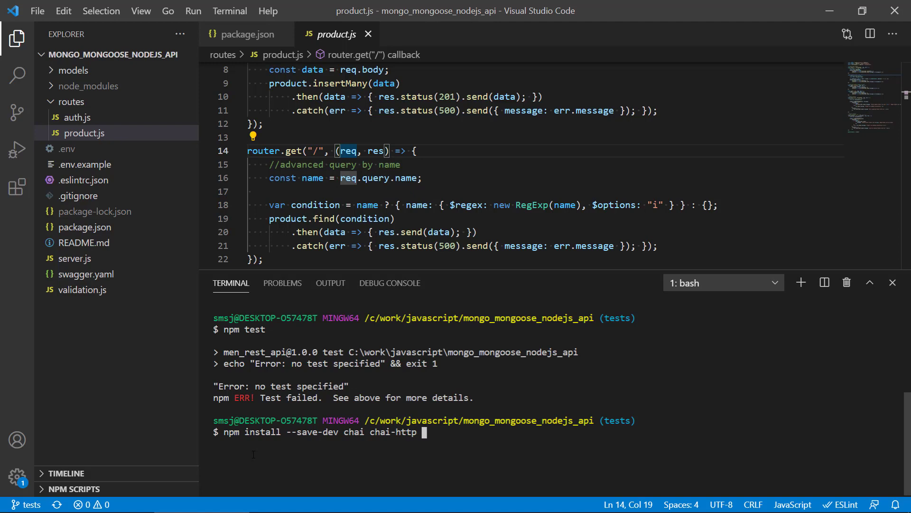
{"action": "type", "text": "mocha"}
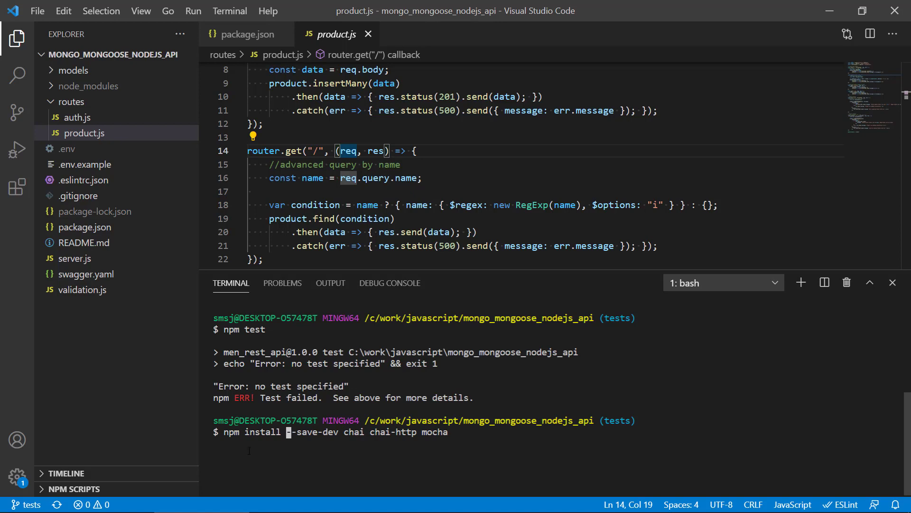
{"action": "mouse_move", "coordinate": [123, 245]}
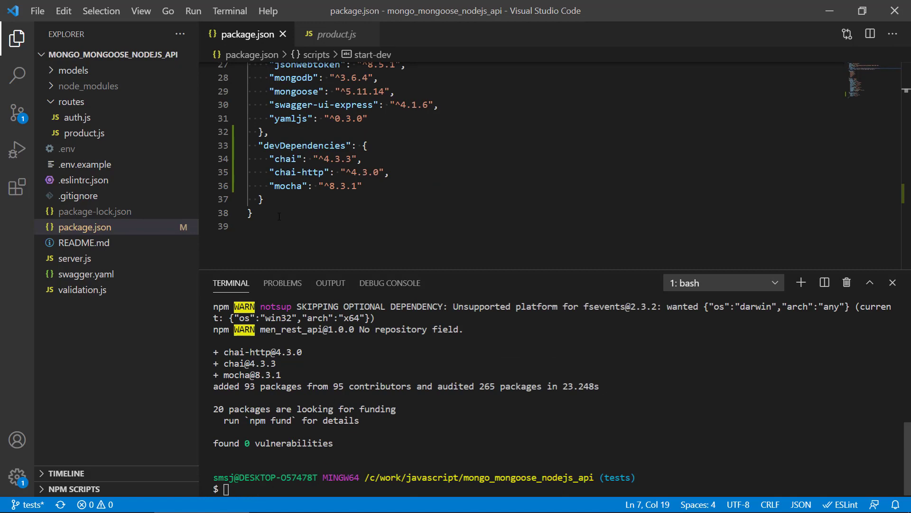
{"action": "left_click_drag", "start_coordinate": [260, 145], "coordinate": [251, 213]}
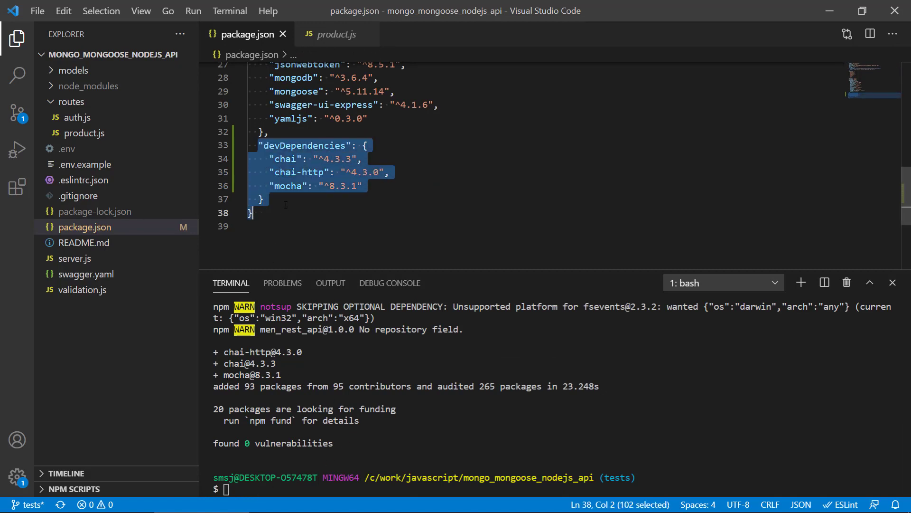
{"action": "left_click", "coordinate": [274, 158]}
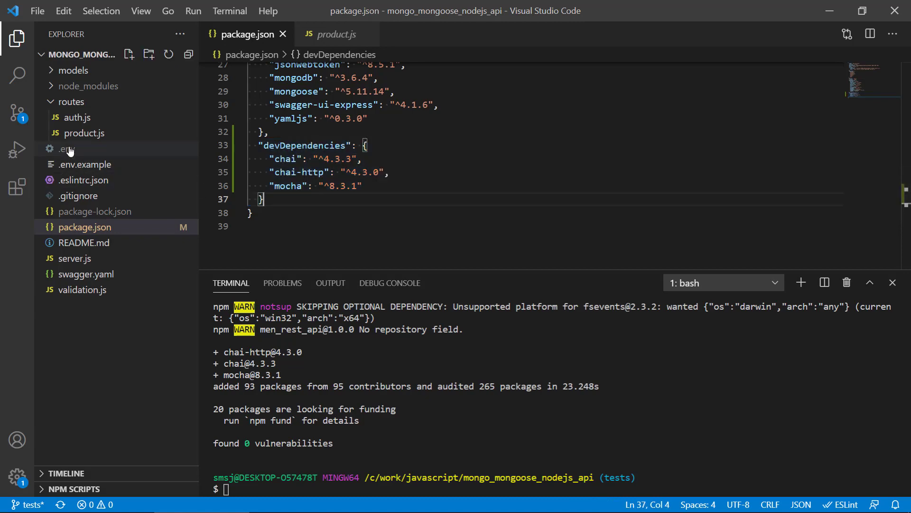
{"action": "mouse_move", "coordinate": [74, 258]}
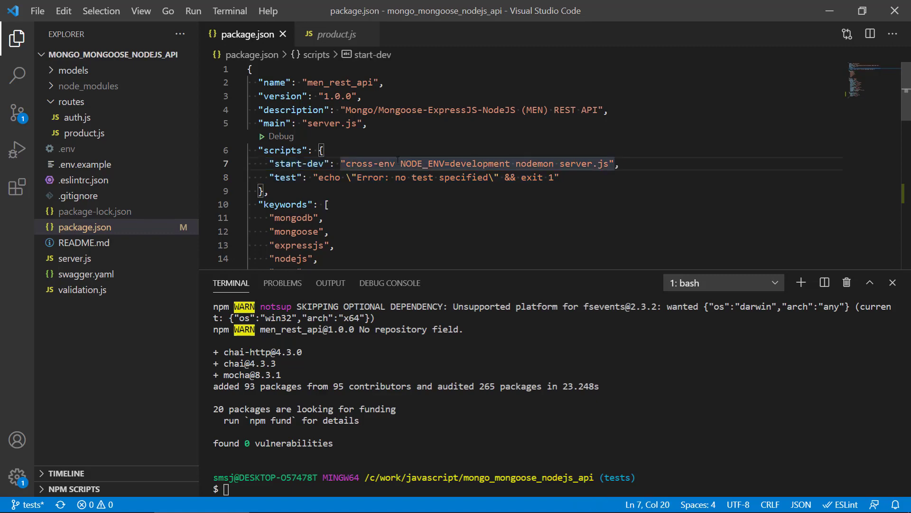
{"action": "double_click", "coordinate": [454, 163]}
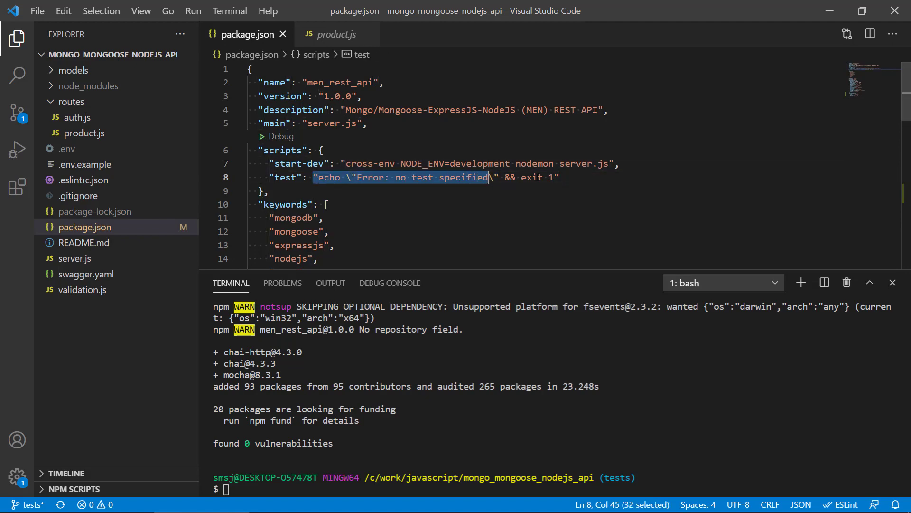
{"action": "left_click_drag", "start_coordinate": [488, 177], "coordinate": [558, 177]}
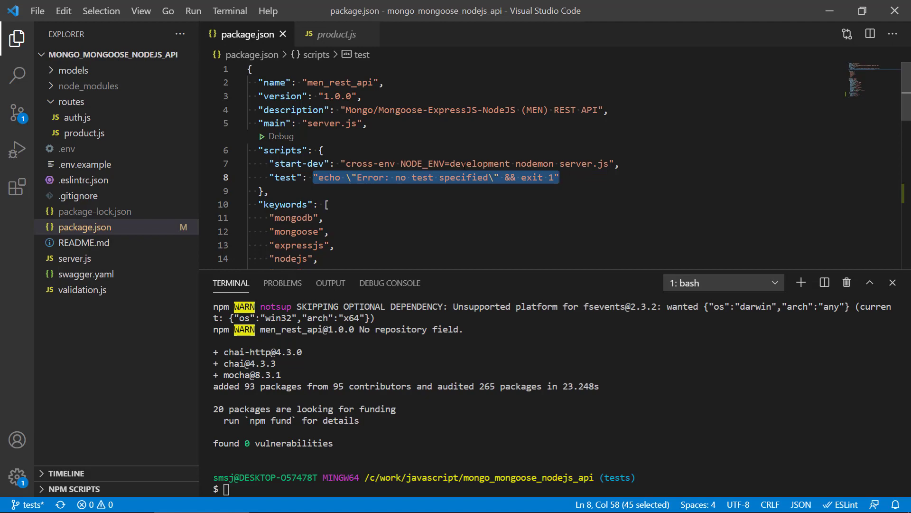
{"action": "left_click", "coordinate": [327, 204]}
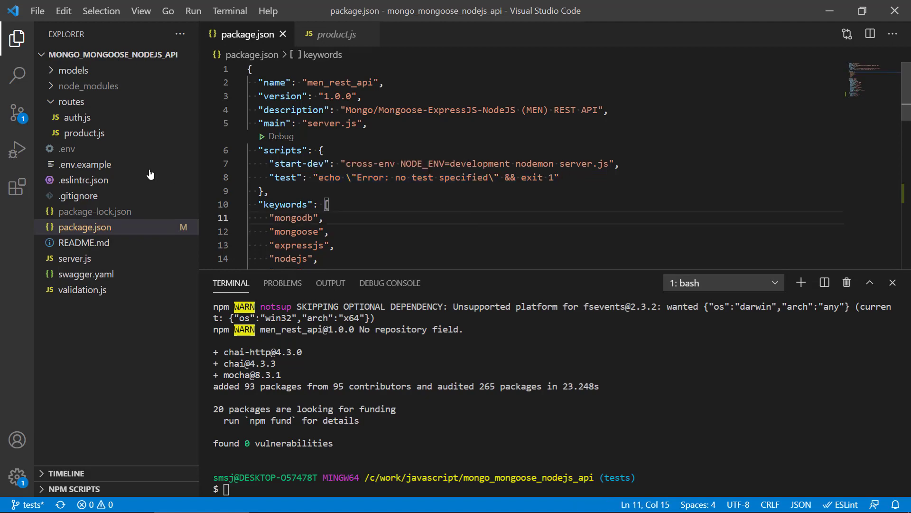
{"action": "mouse_move", "coordinate": [68, 149]}
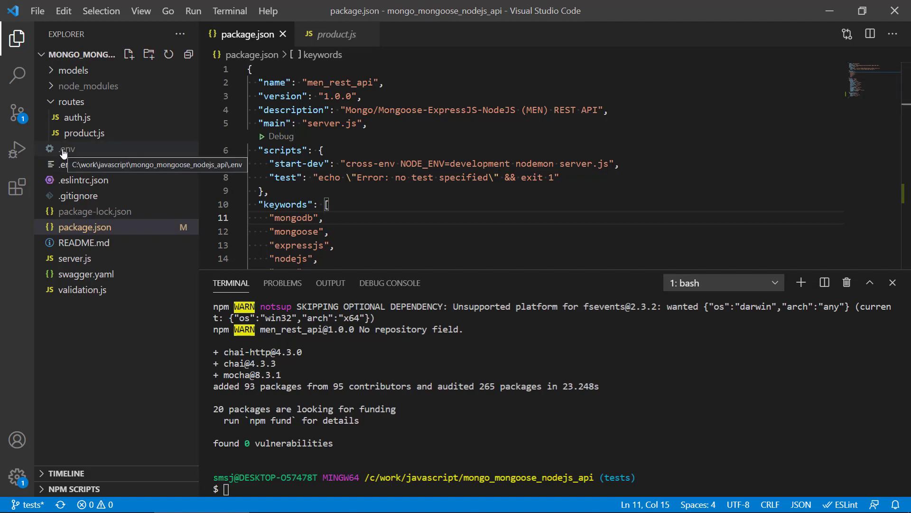
{"action": "mouse_move", "coordinate": [82, 333]}
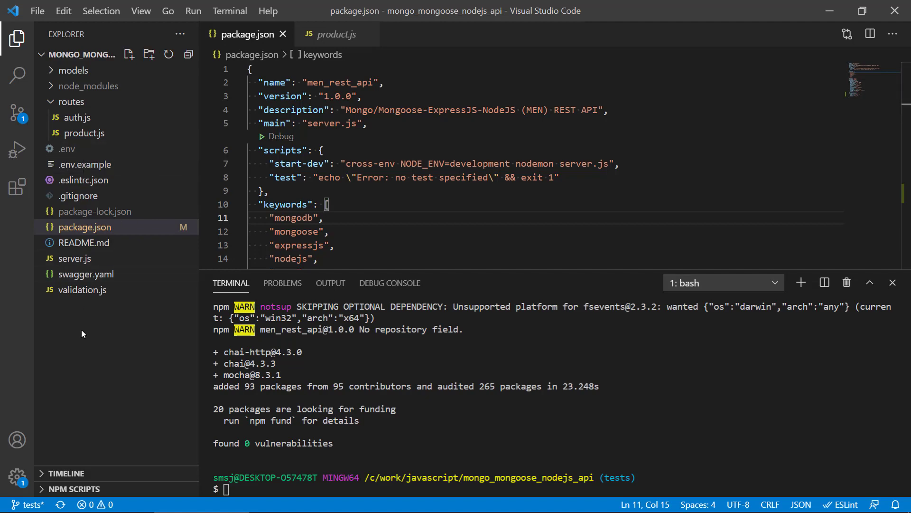
{"action": "mouse_move", "coordinate": [73, 169]}
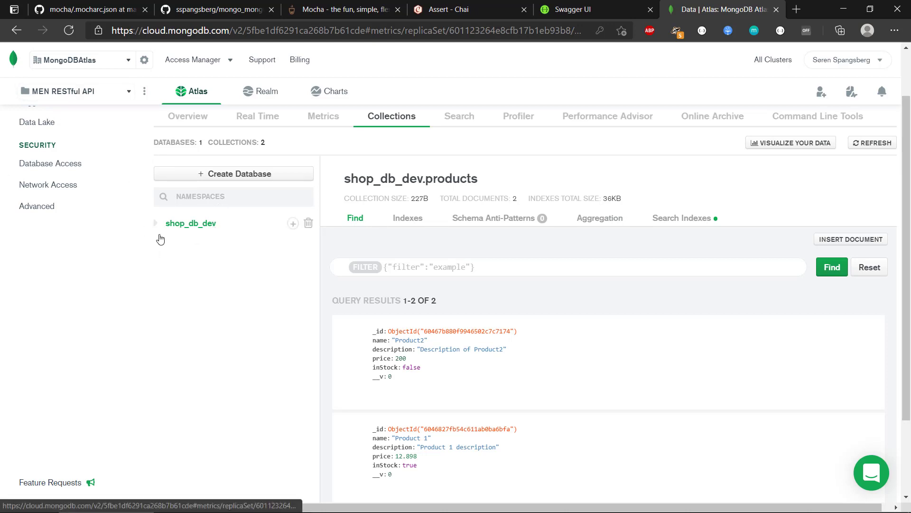
{"action": "mouse_move", "coordinate": [188, 244]}
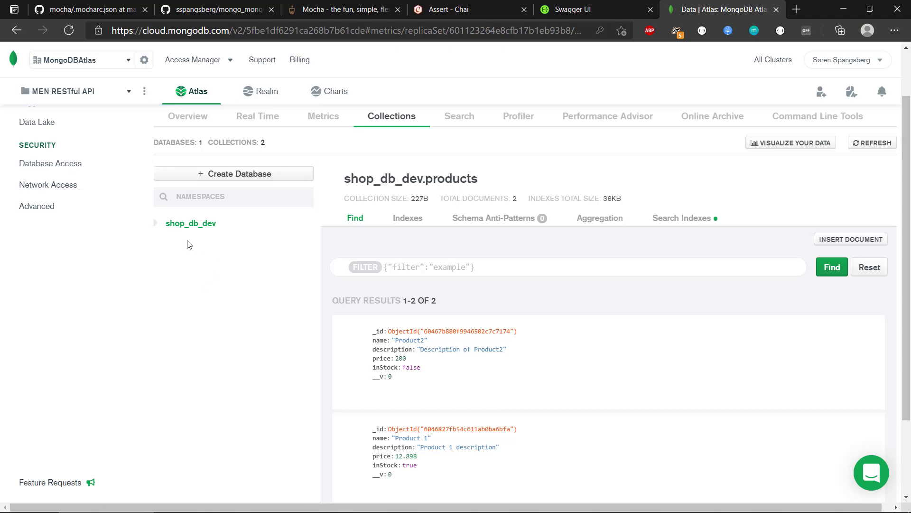
{"action": "mouse_move", "coordinate": [178, 249]}
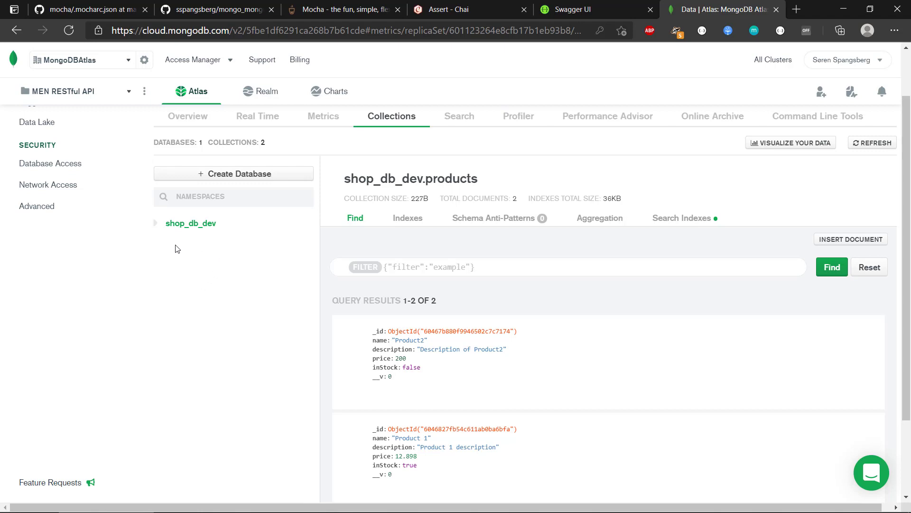
{"action": "mouse_move", "coordinate": [227, 245]}
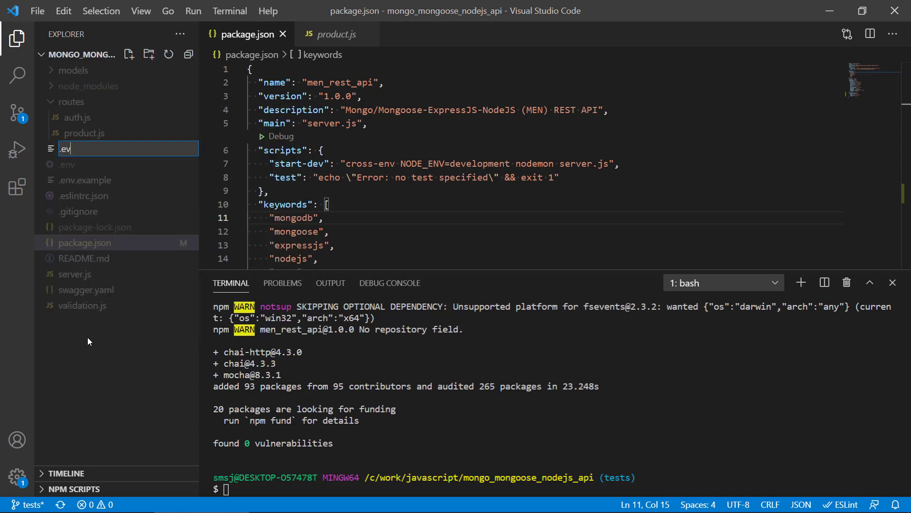
Name the new file .env.test, copy DBHOST from .env, and point it at shop_db_test
{"action": "type", "text": ".env.test"}
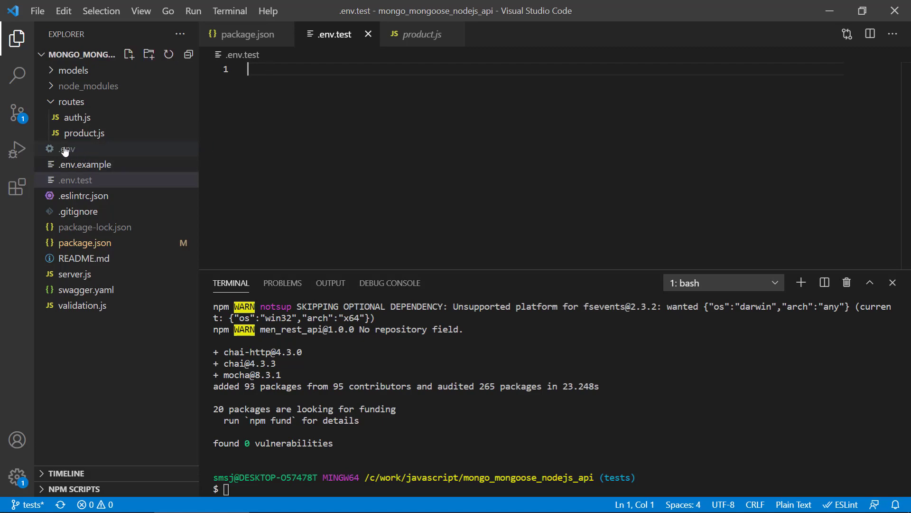
{"action": "left_click", "coordinate": [66, 149]}
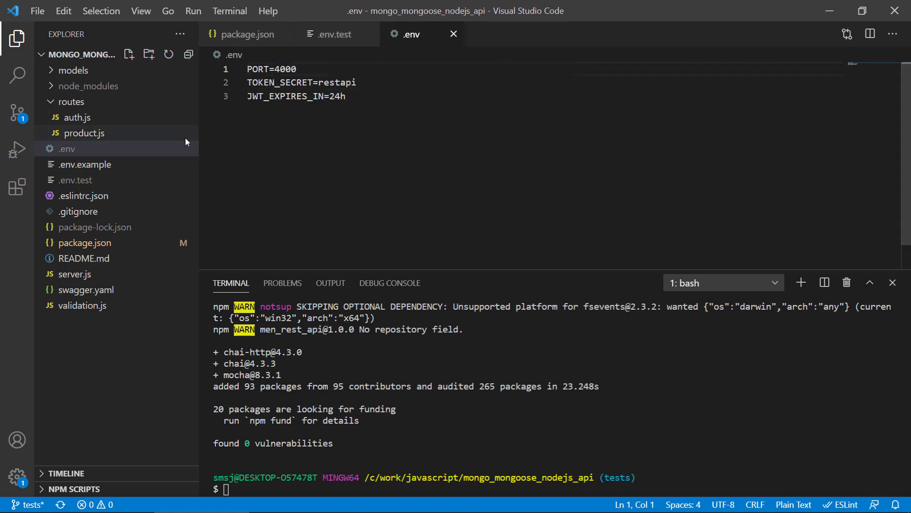
{"action": "left_click", "coordinate": [75, 180]}
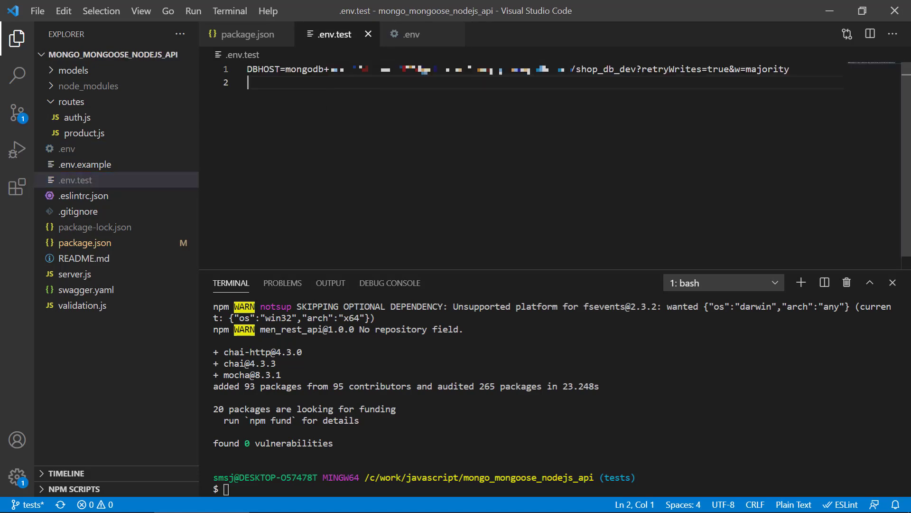
{"action": "left_click", "coordinate": [620, 69]}
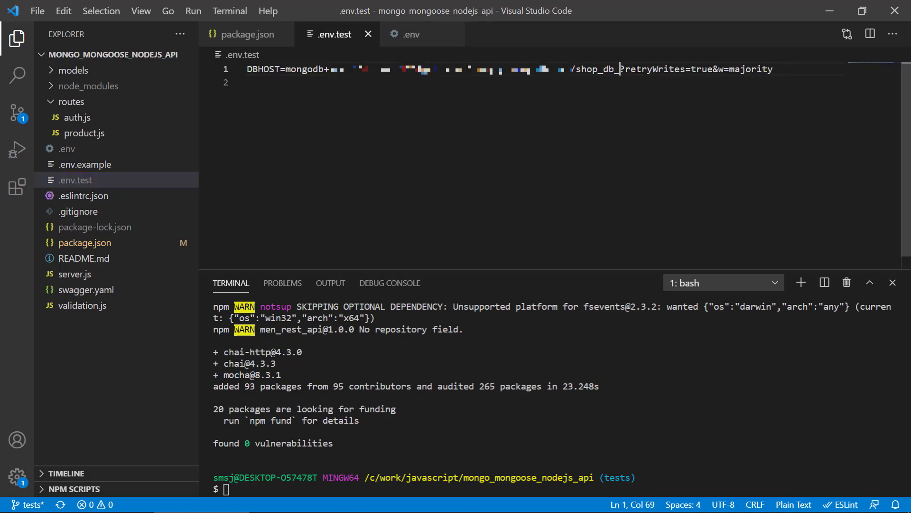
{"action": "type", "text": "_test"}
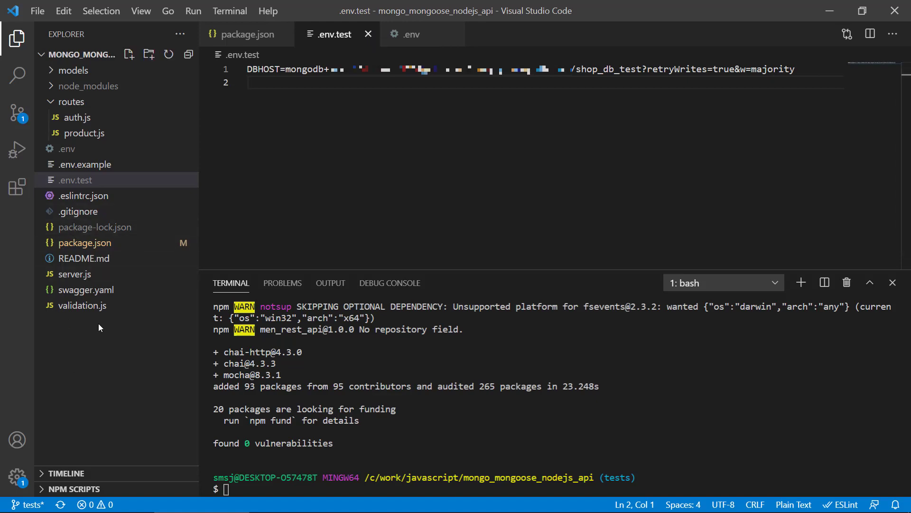
Create .env.development with DBHOST pointing at shop_db_dev, then switch to .env.test
{"action": "left_click", "coordinate": [149, 54]}
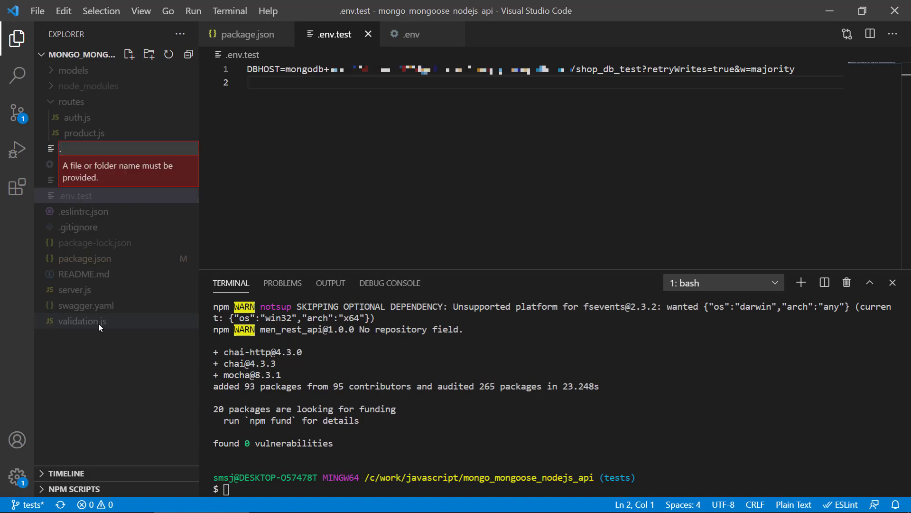
{"action": "type", "text": ".env.development"}
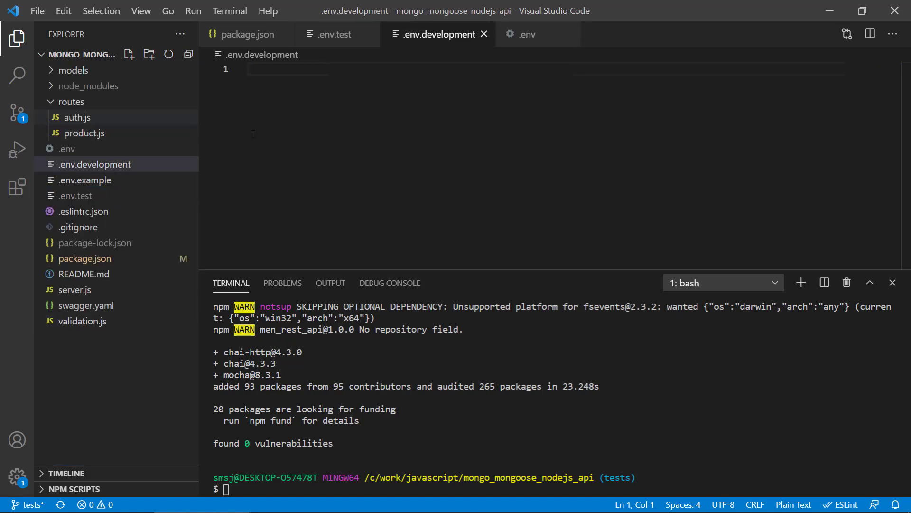
{"action": "mouse_move", "coordinate": [68, 152]}
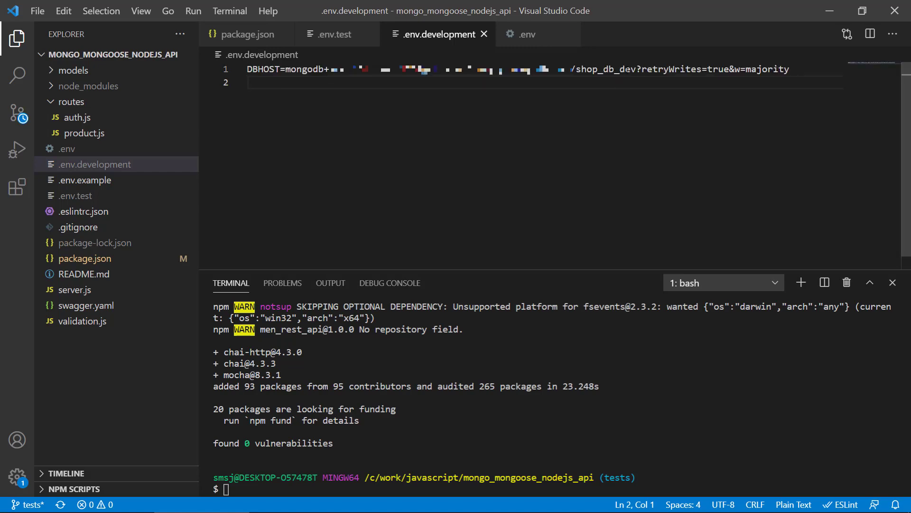
{"action": "double_click", "coordinate": [605, 70]}
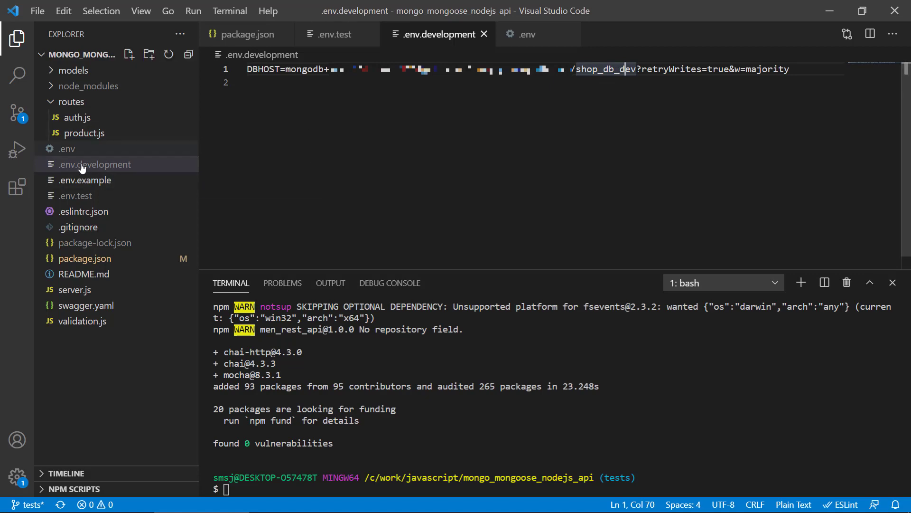
{"action": "left_click", "coordinate": [75, 195]}
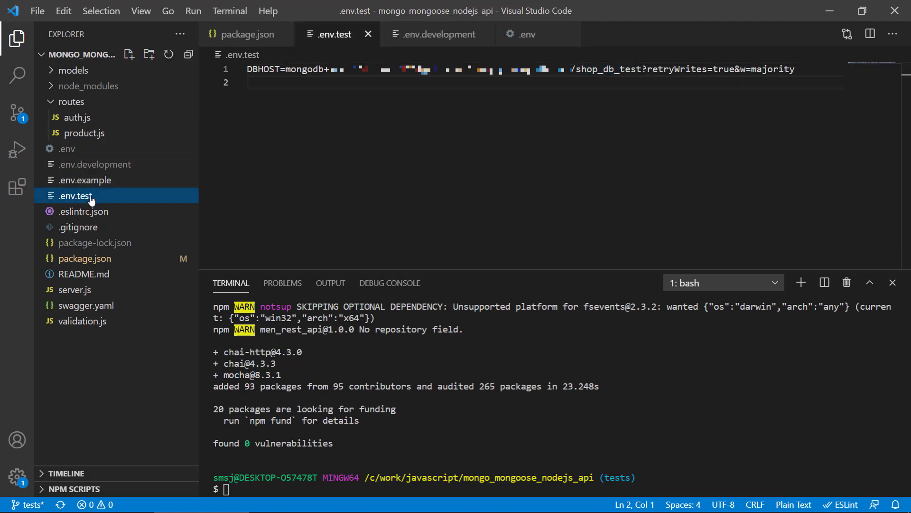
Review the full contents of the shared .env file
{"action": "left_click", "coordinate": [68, 149]}
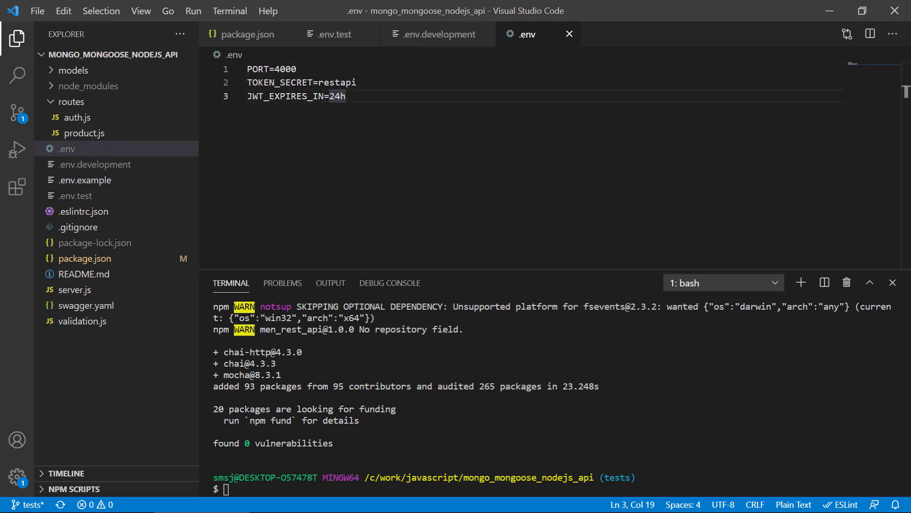
{"action": "key", "text": "ctrl+a"}
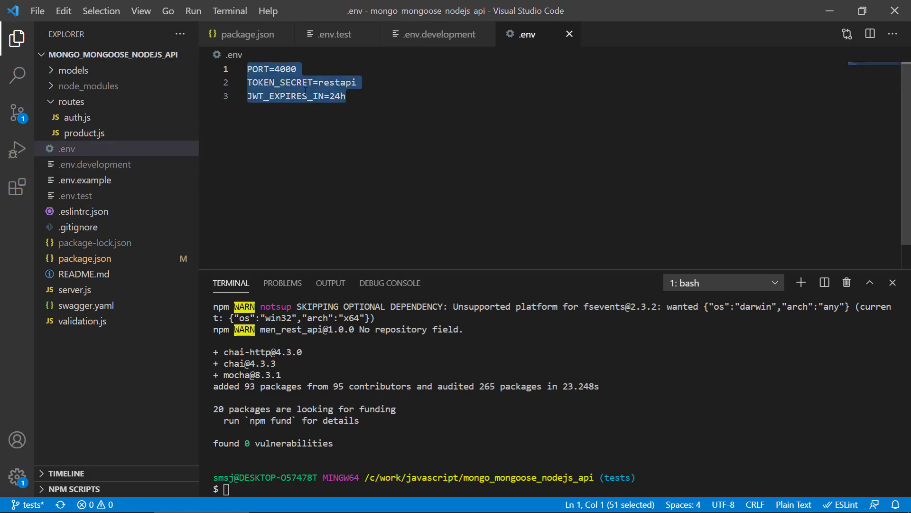
{"action": "left_click", "coordinate": [320, 119]}
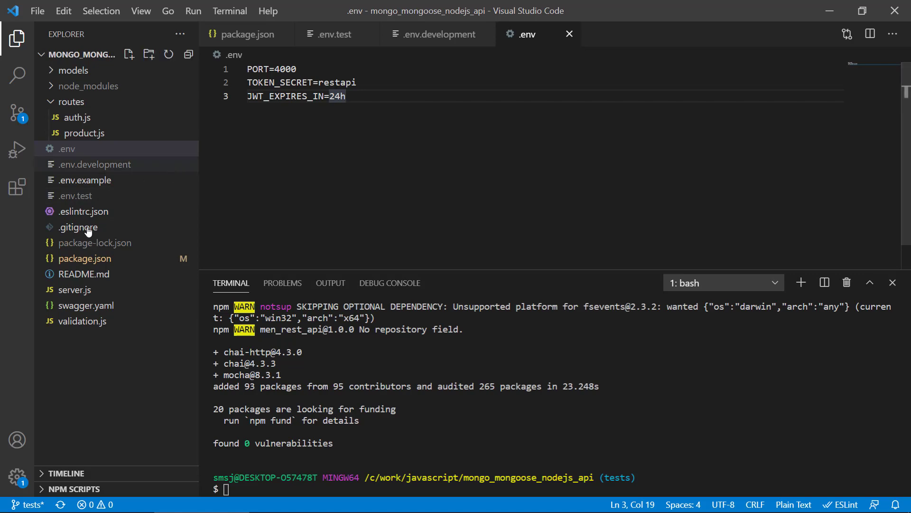
Check the NODE_ENV=development setting in package.json's start-dev script
{"action": "left_click", "coordinate": [85, 258]}
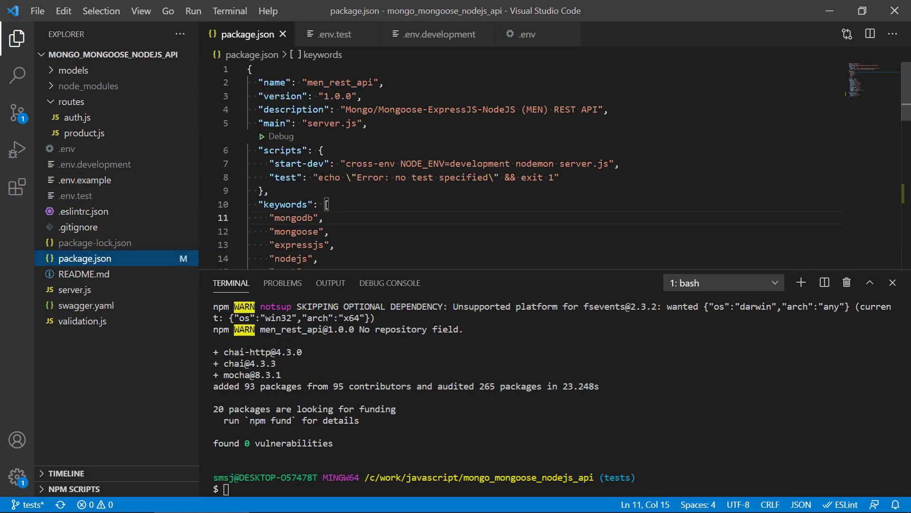
{"action": "double_click", "coordinate": [422, 163]}
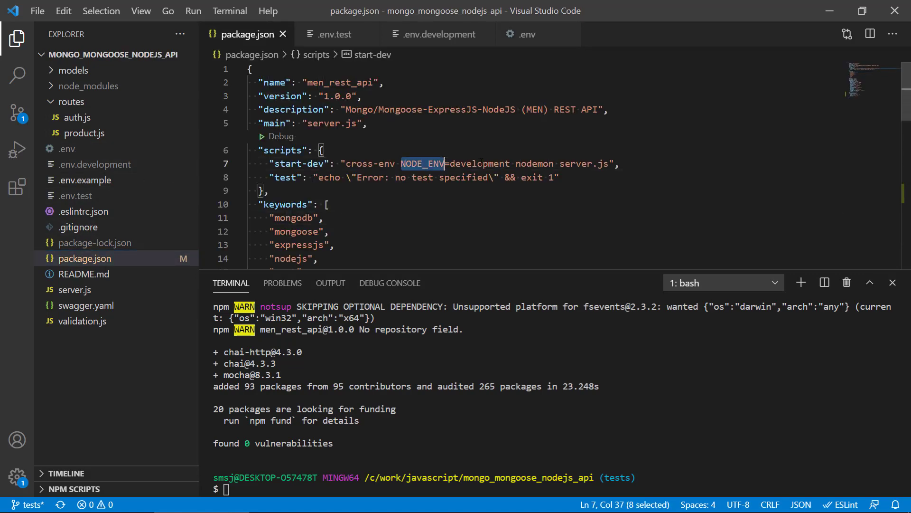
{"action": "left_click_drag", "start_coordinate": [442, 163], "coordinate": [510, 164]}
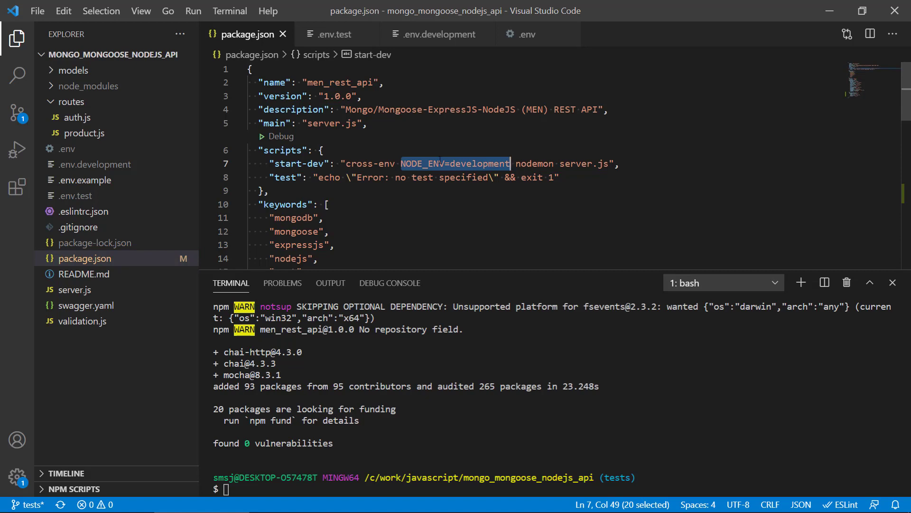
{"action": "left_click", "coordinate": [321, 150]}
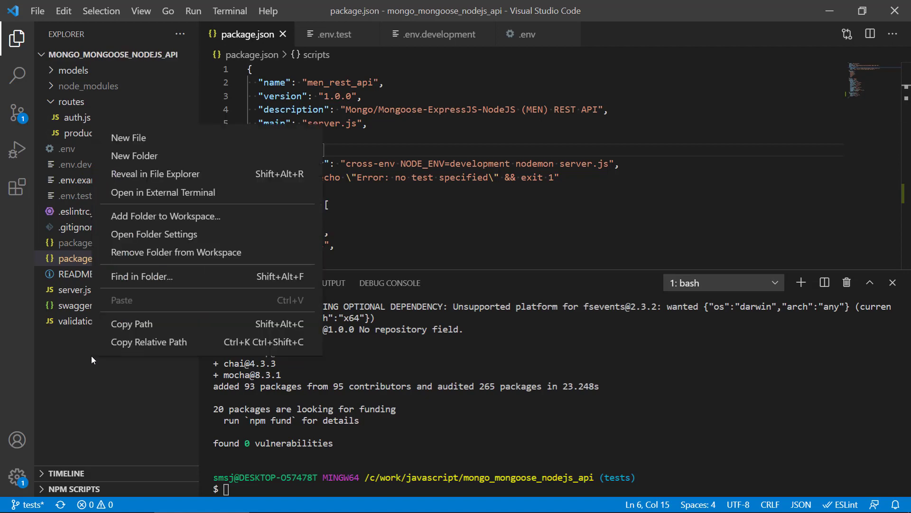
Create a new empty .mocharc.json file in the project root
{"action": "left_click", "coordinate": [128, 138]}
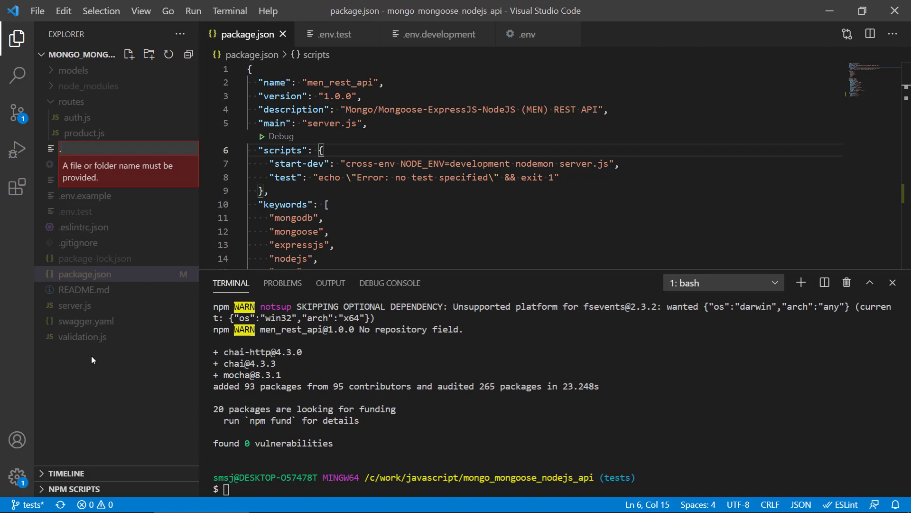
{"action": "type", "text": ".mocharc"}
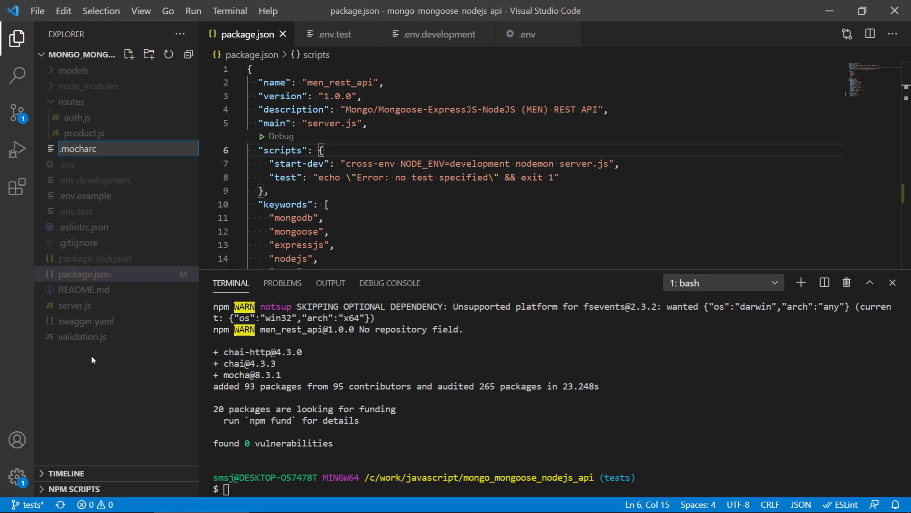
{"action": "type", "text": ".json"}
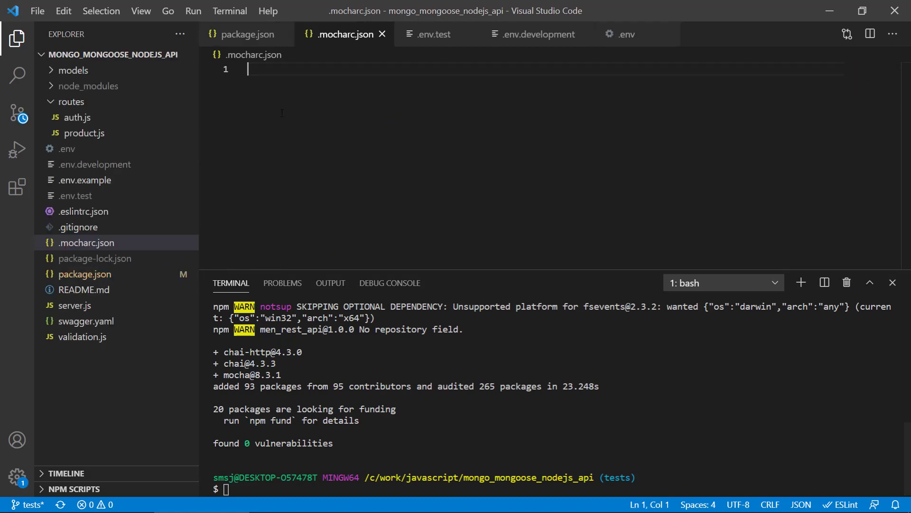
{"action": "key", "text": "alt+tab"}
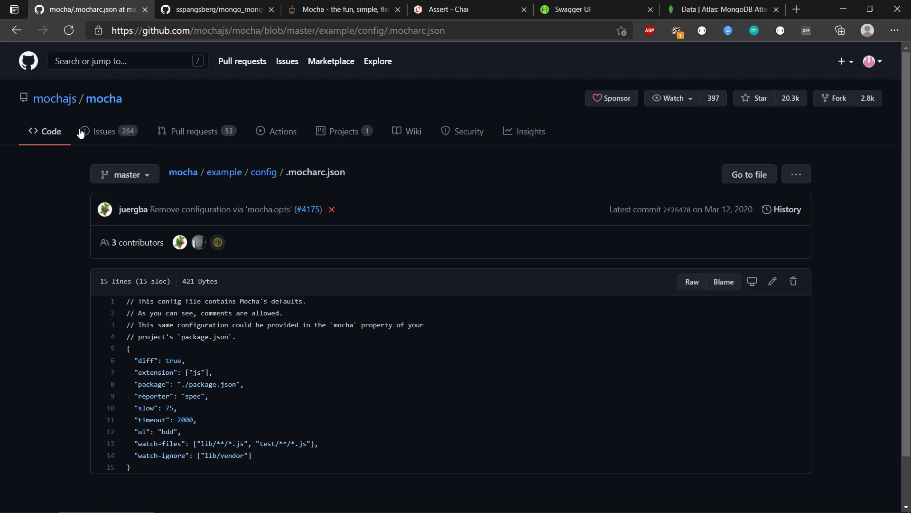
Navigate the Mocha documentation to the example .mocharc.json file on GitHub
{"action": "scroll", "scroll_direction": "down", "scroll_amount": 3}
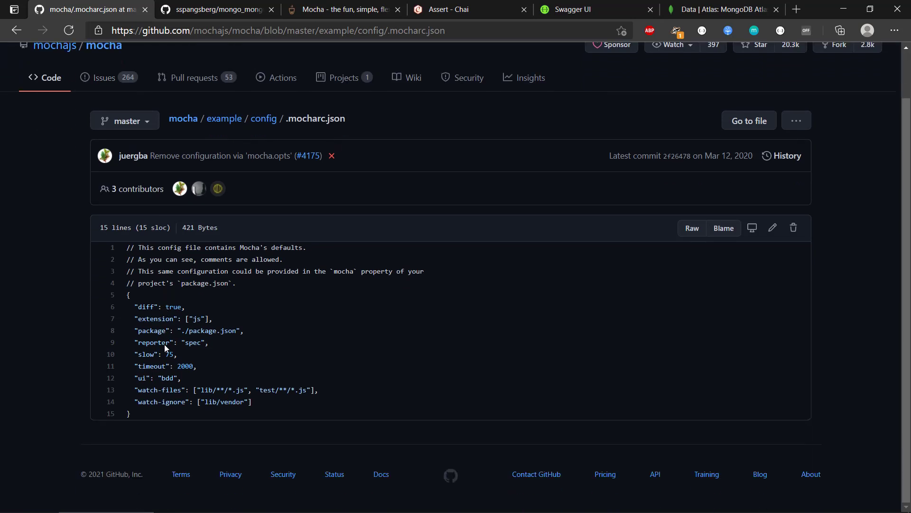
{"action": "mouse_move", "coordinate": [263, 119]}
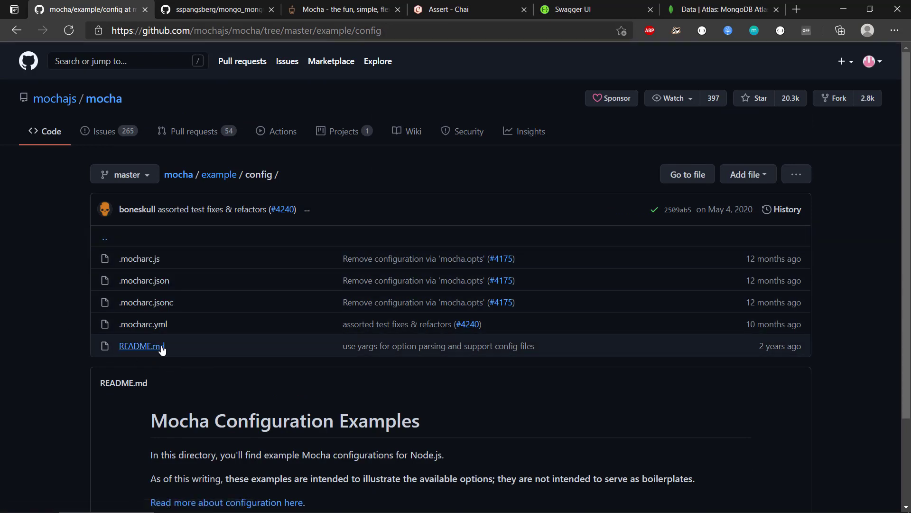
{"action": "mouse_move", "coordinate": [143, 280]}
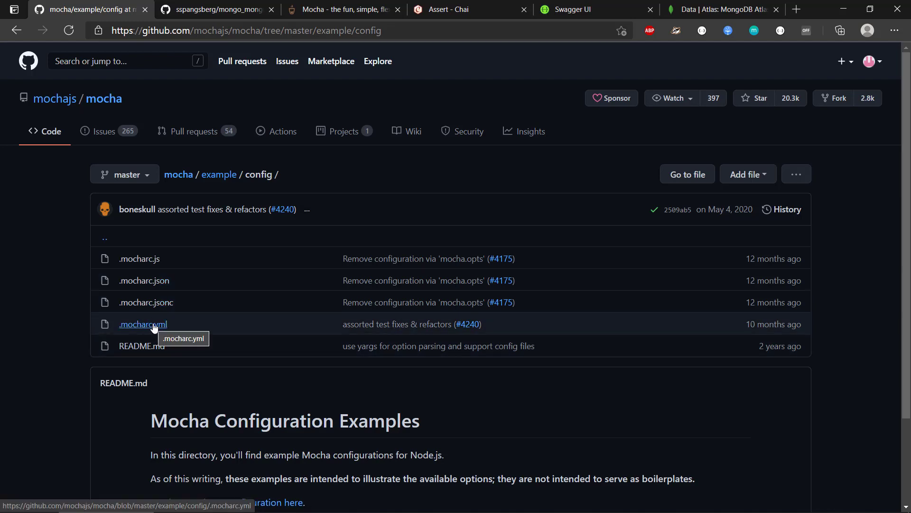
{"action": "scroll", "scroll_direction": "down", "scroll_amount": 3}
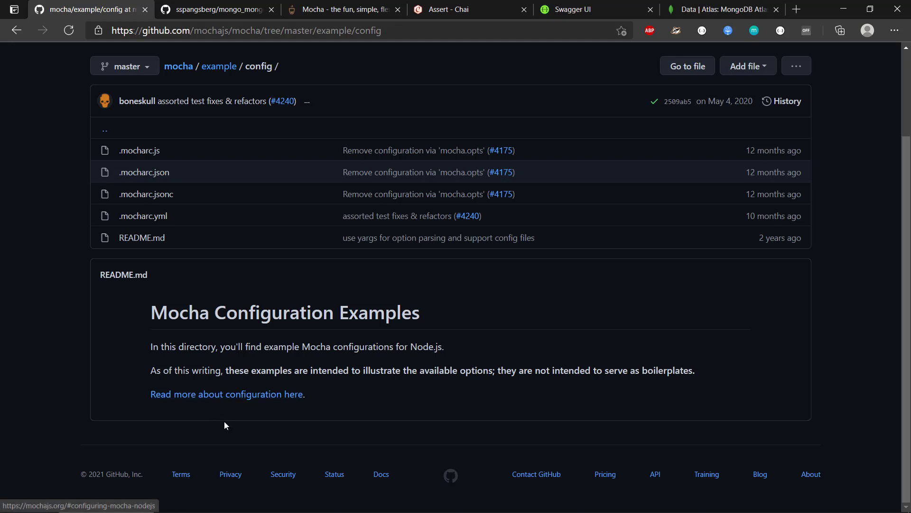
{"action": "mouse_move", "coordinate": [225, 393]}
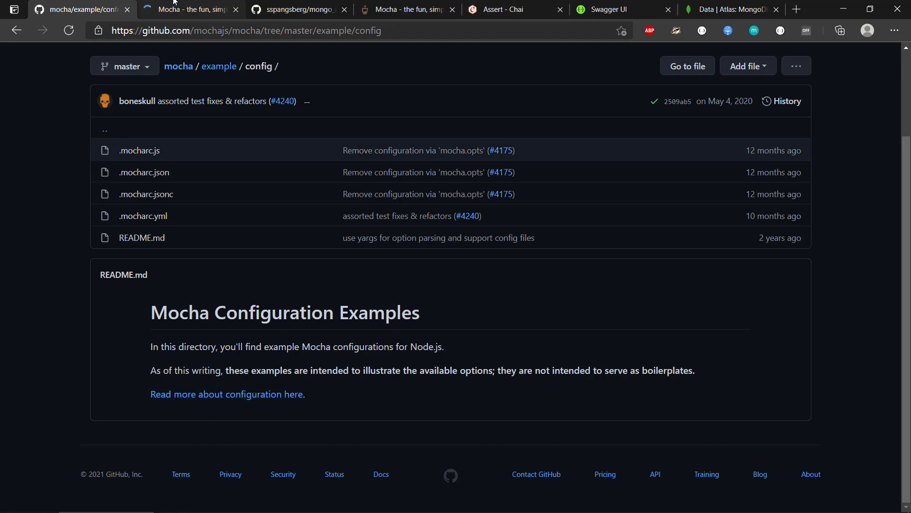
{"action": "left_click", "coordinate": [189, 10]}
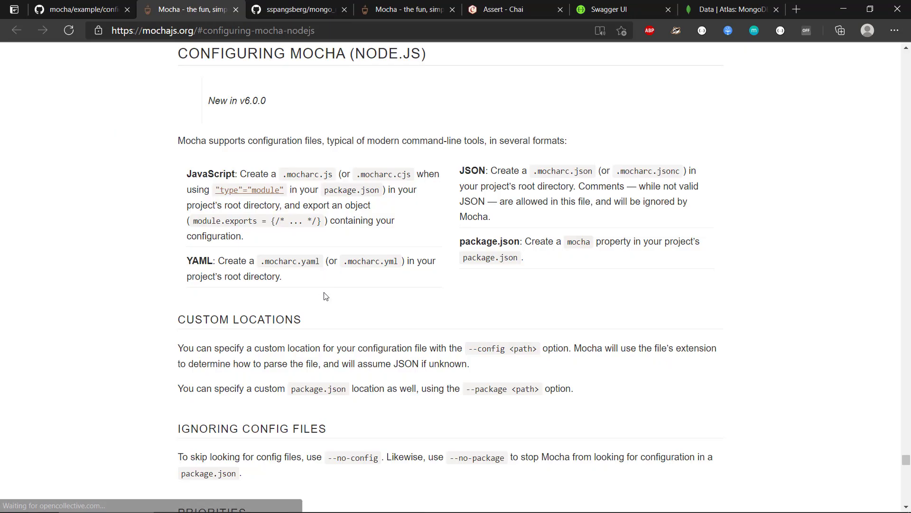
{"action": "scroll", "scroll_direction": "down", "scroll_amount": 3}
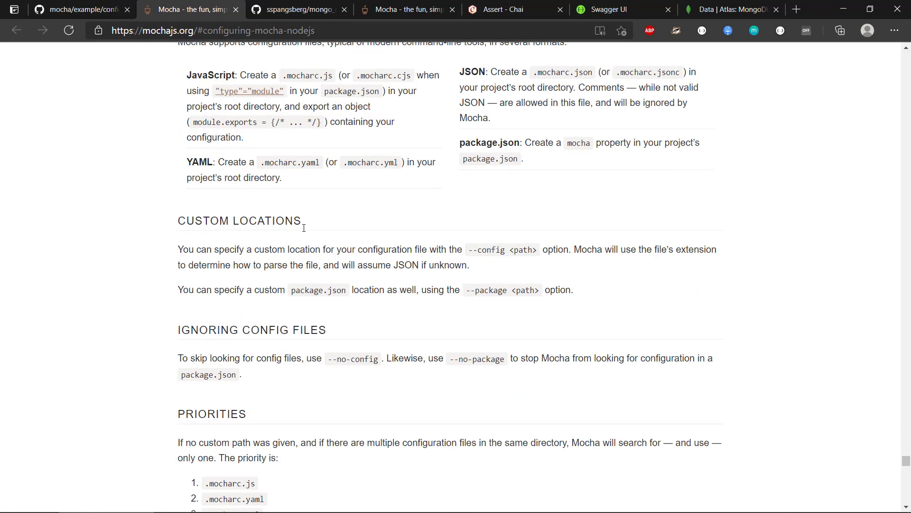
{"action": "mouse_move", "coordinate": [2, 40]}
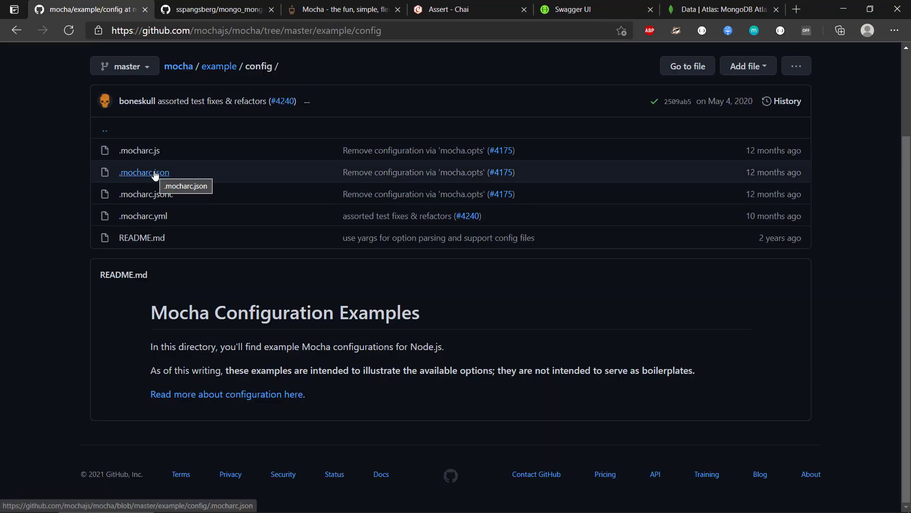
{"action": "left_click", "coordinate": [143, 172]}
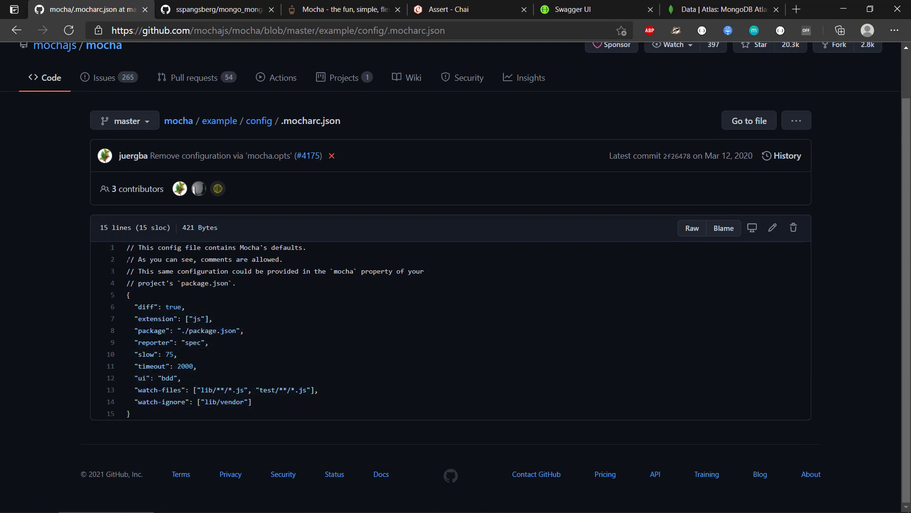
Select and copy the example configuration object, then return to the editor
{"action": "left_click_drag", "start_coordinate": [126, 259], "coordinate": [279, 271]}
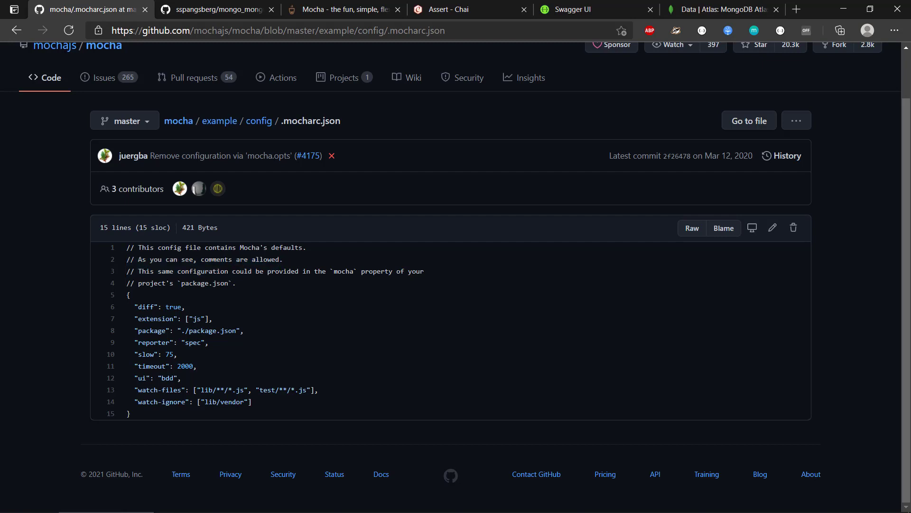
{"action": "mouse_move", "coordinate": [217, 299]}
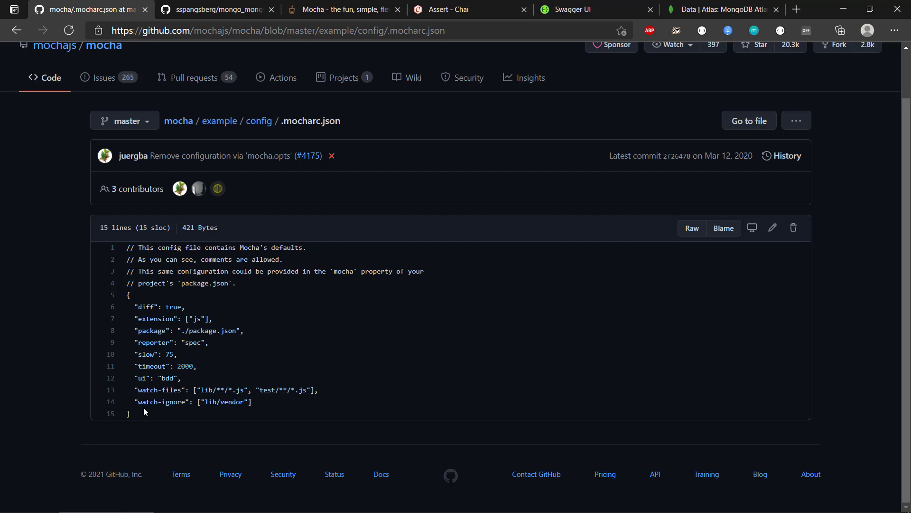
{"action": "left_click_drag", "start_coordinate": [129, 295], "coordinate": [129, 413]}
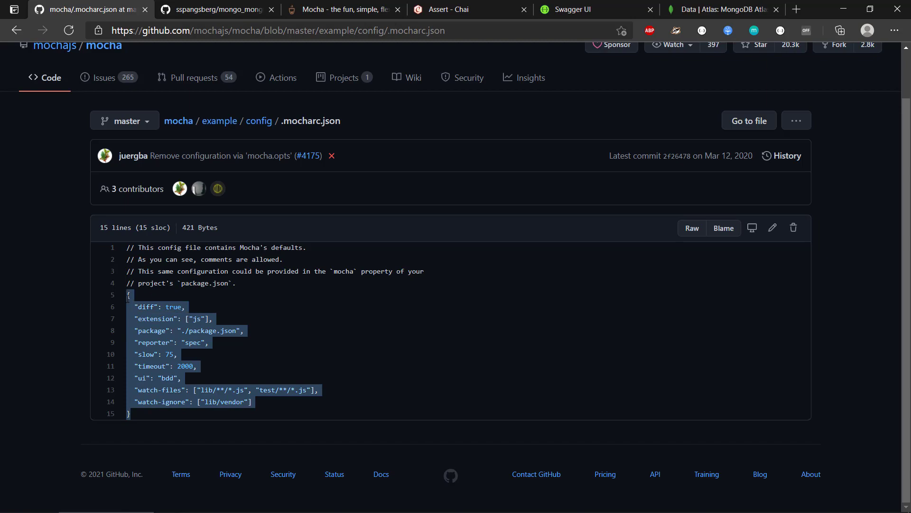
{"action": "key", "text": "alt+tab"}
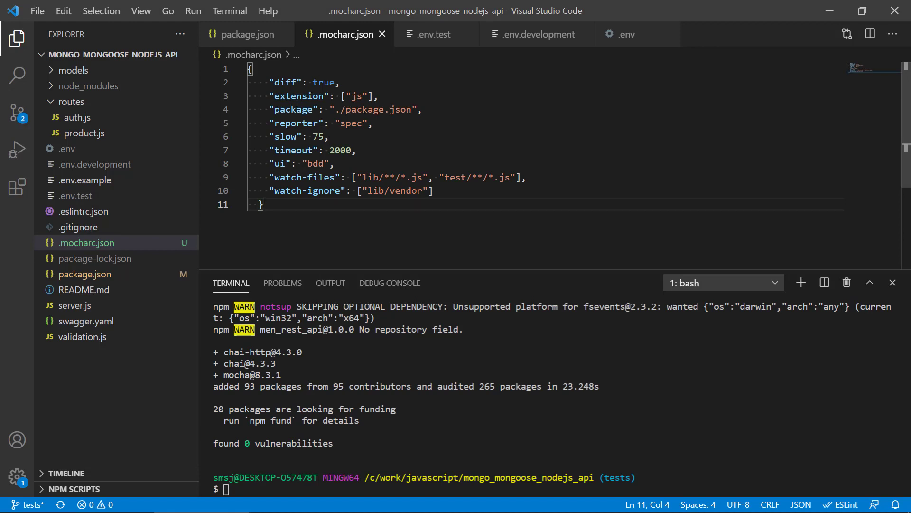
Point out the lib and test/**/*.js watch-files paths in the pasted .mocharc.json defaults
{"action": "left_click_drag", "start_coordinate": [268, 177], "coordinate": [388, 178]}
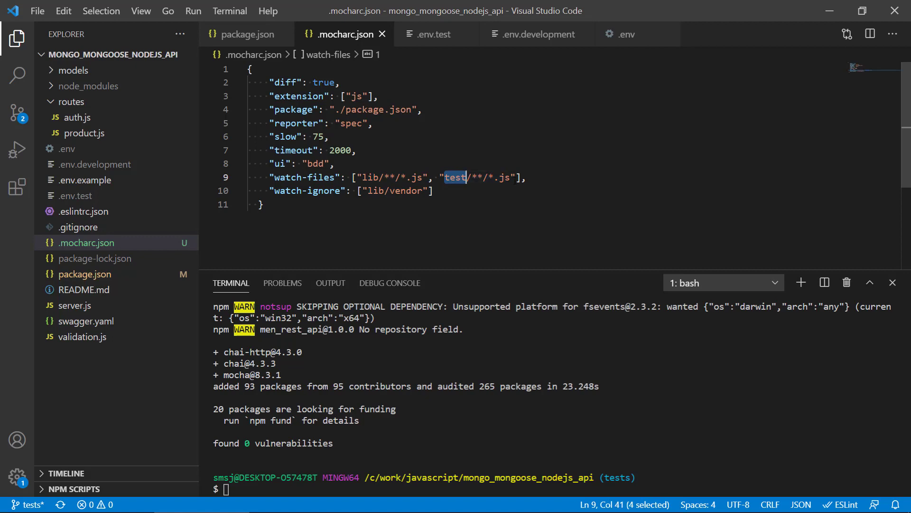
{"action": "double_click", "coordinate": [497, 178]}
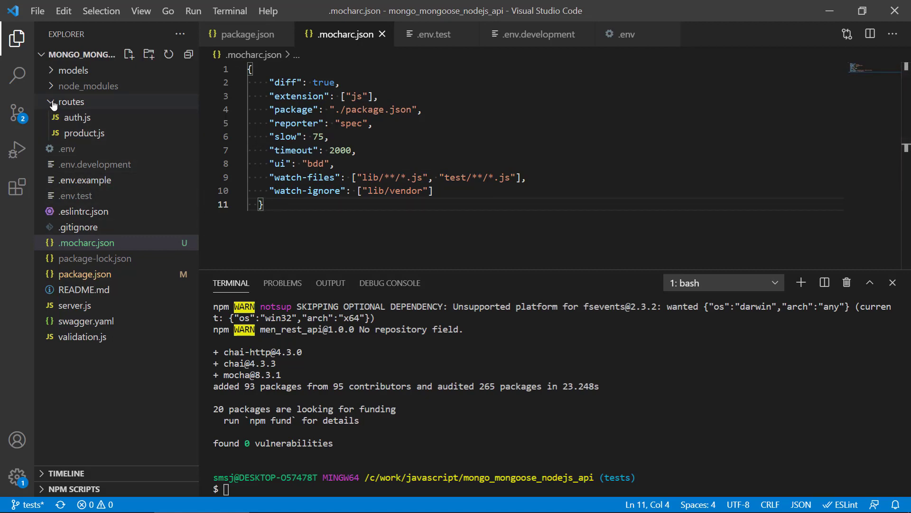
Add a new product.test.js file inside the test folder
{"action": "left_click", "coordinate": [70, 102]}
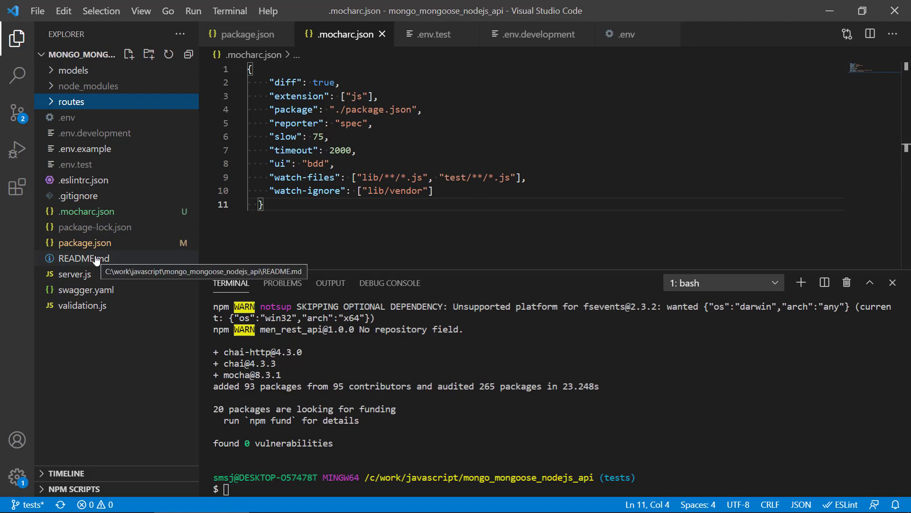
{"action": "mouse_move", "coordinate": [74, 360]}
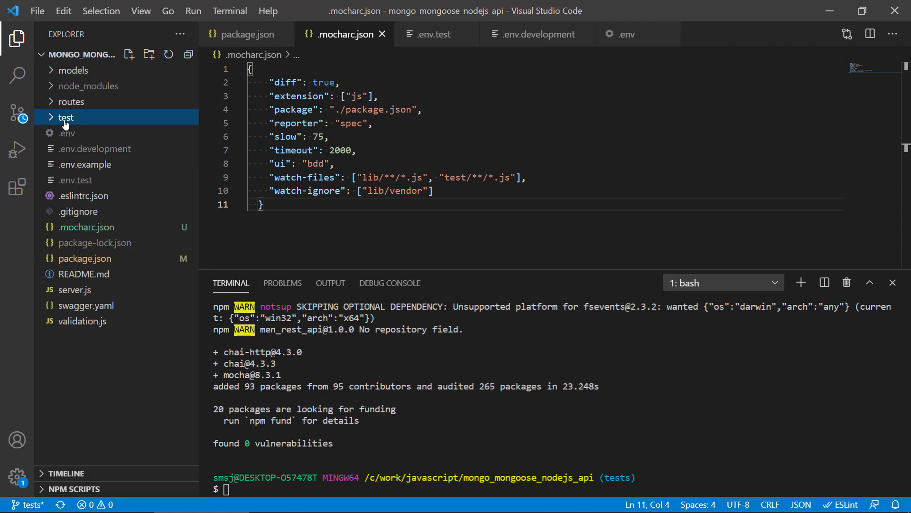
{"action": "right_click", "coordinate": [65, 117]}
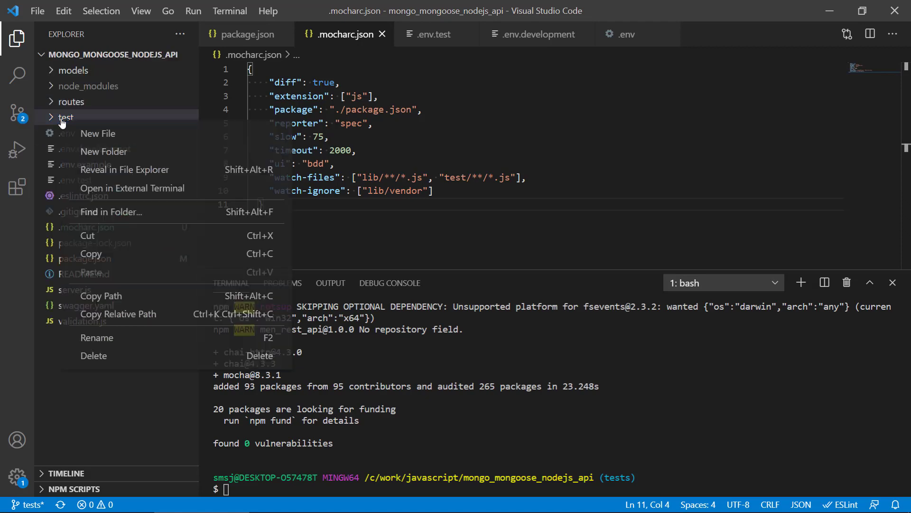
{"action": "left_click", "coordinate": [98, 133]}
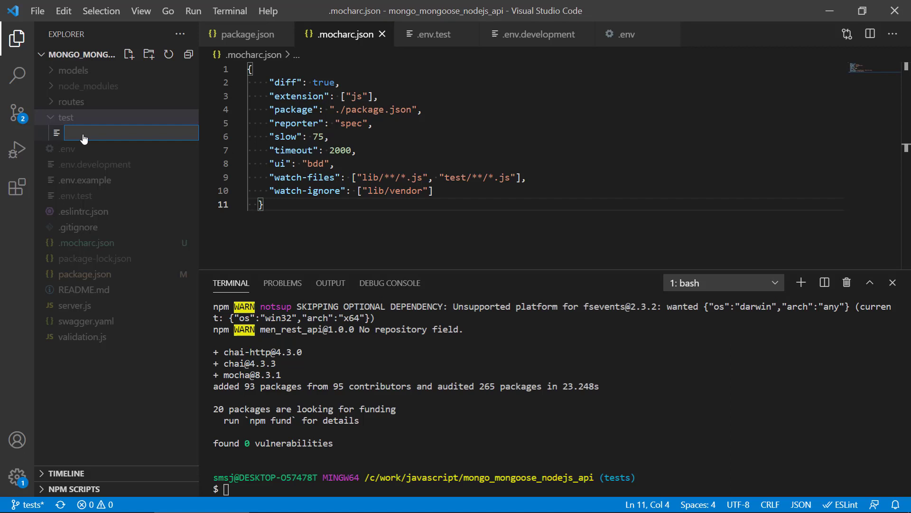
{"action": "type", "text": "product.tet"}
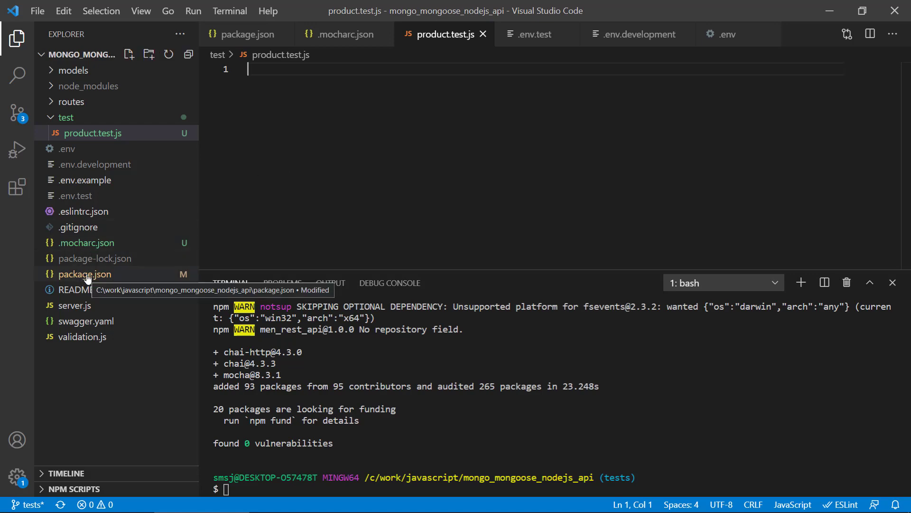
Remove the placeholder test command from the package.json test script
{"action": "left_click", "coordinate": [84, 273]}
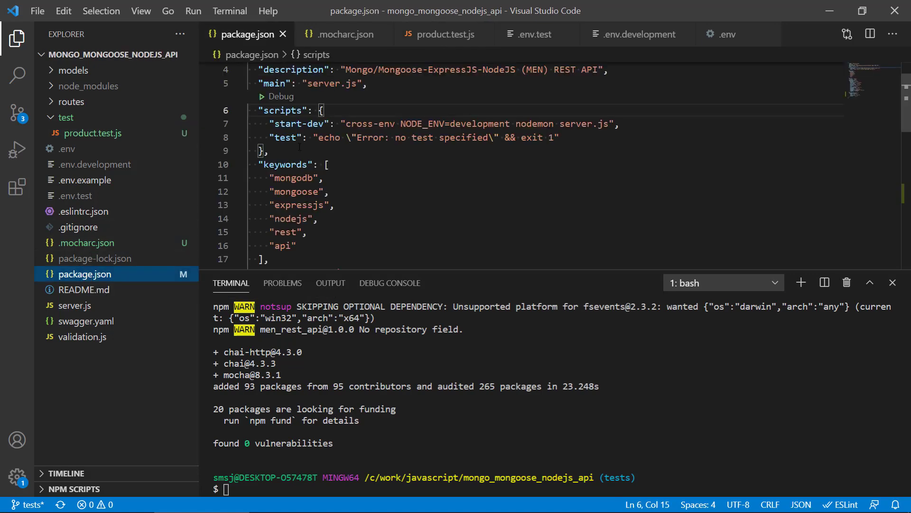
{"action": "left_click", "coordinate": [317, 137]}
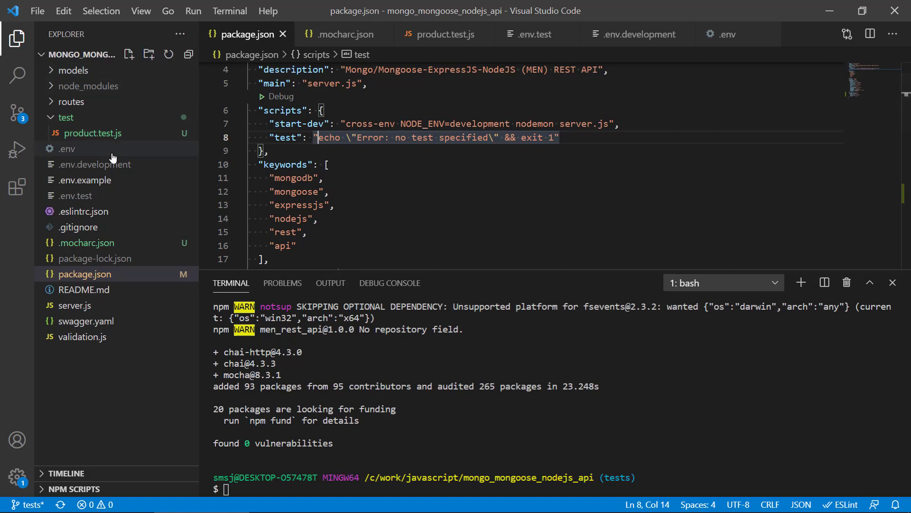
{"action": "left_click_drag", "start_coordinate": [316, 137], "coordinate": [558, 137]}
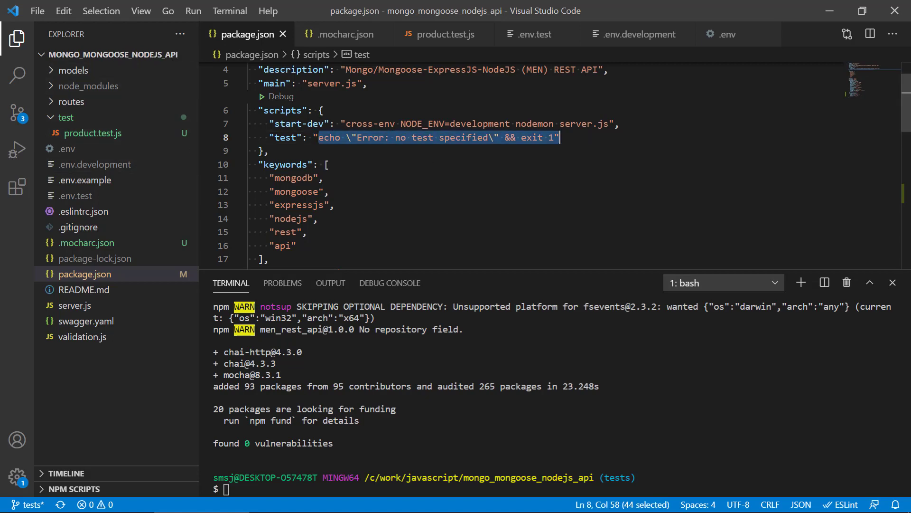
{"action": "key", "text": "Delete"}
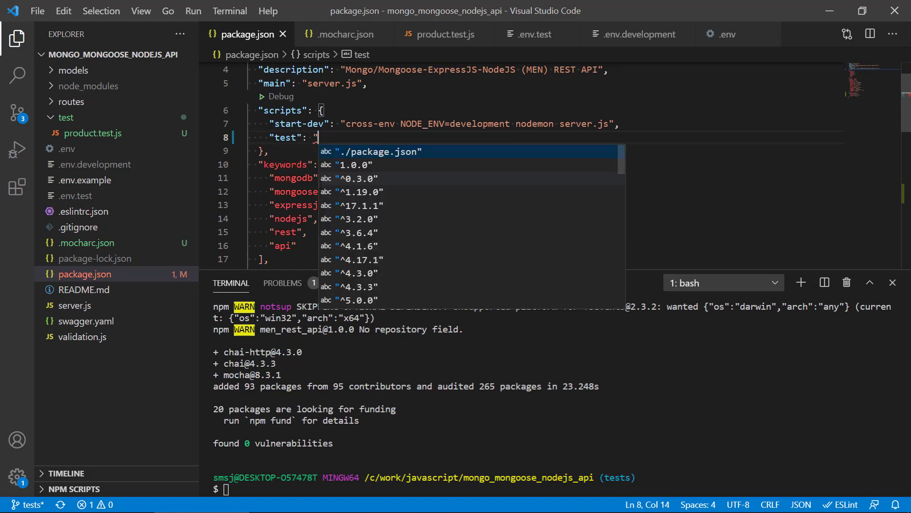
Write the test script as "cross-env NODE_ENV=test mocha --exit" and review it
{"action": "type", "text": "cross-env NOD"}
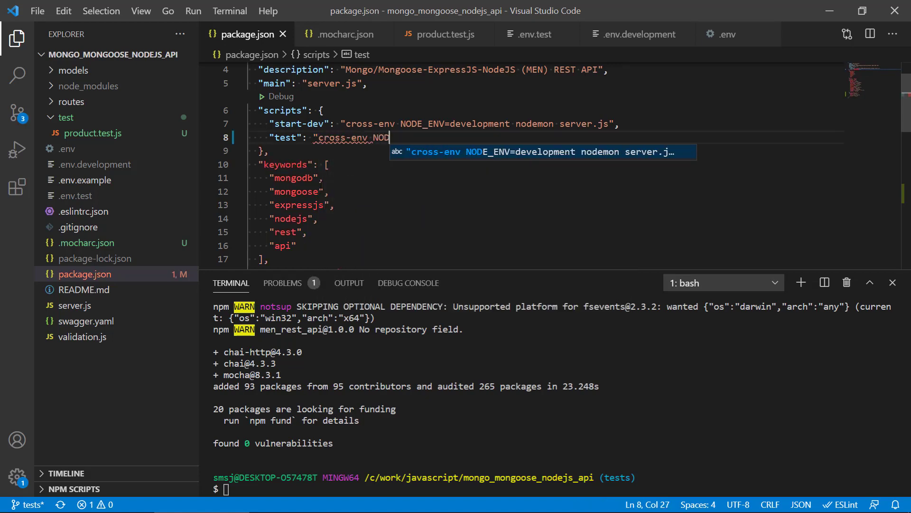
{"action": "type", "text": "E_EN"}
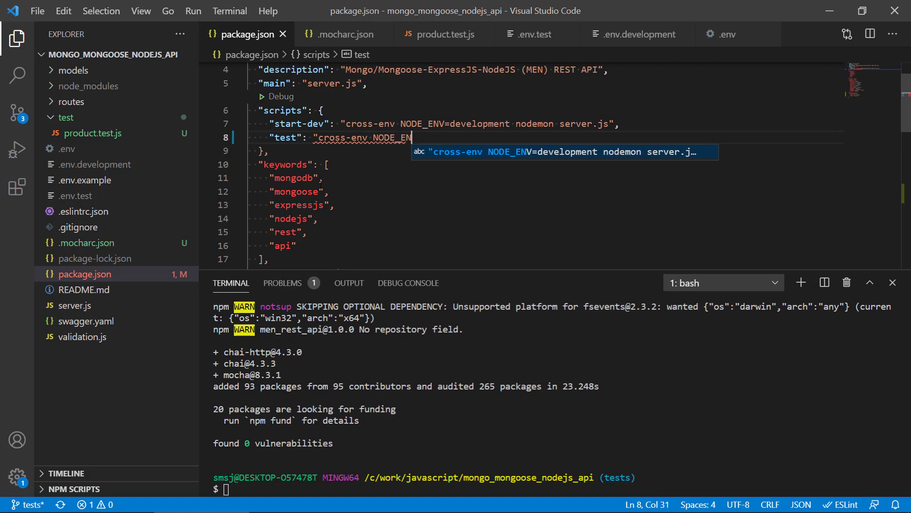
{"action": "type", "text": "V="}
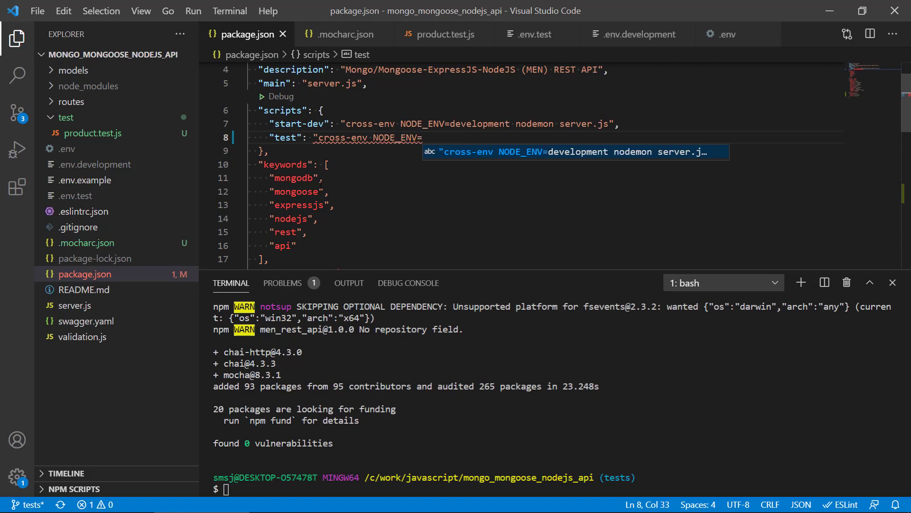
{"action": "type", "text": "test"}
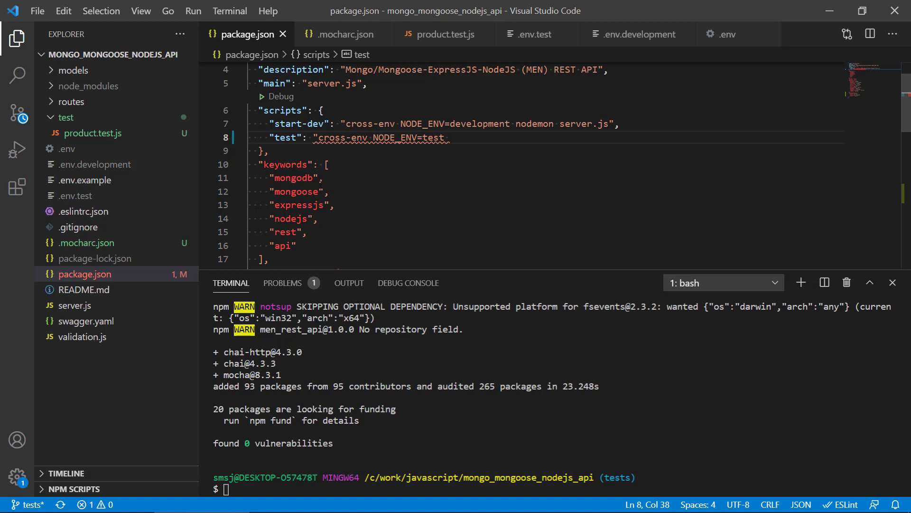
{"action": "type", "text": "mocha"}
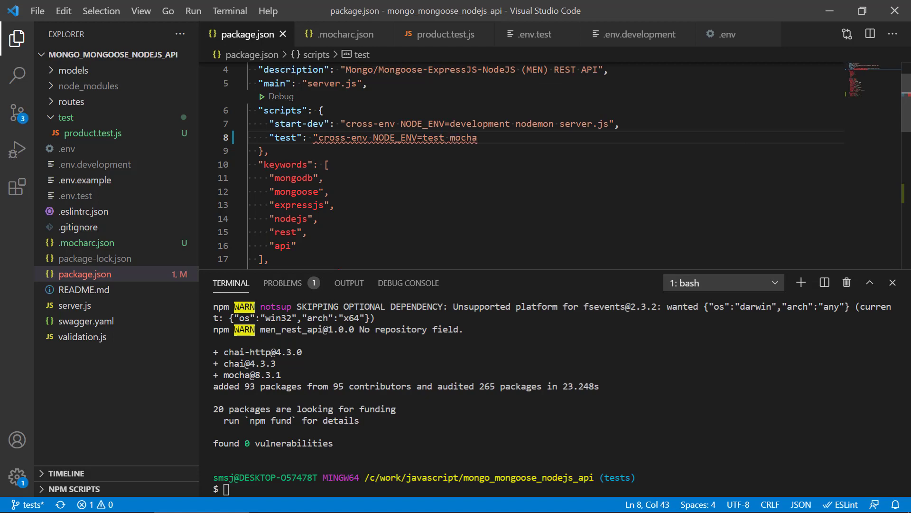
{"action": "type", "text": "--exit"}
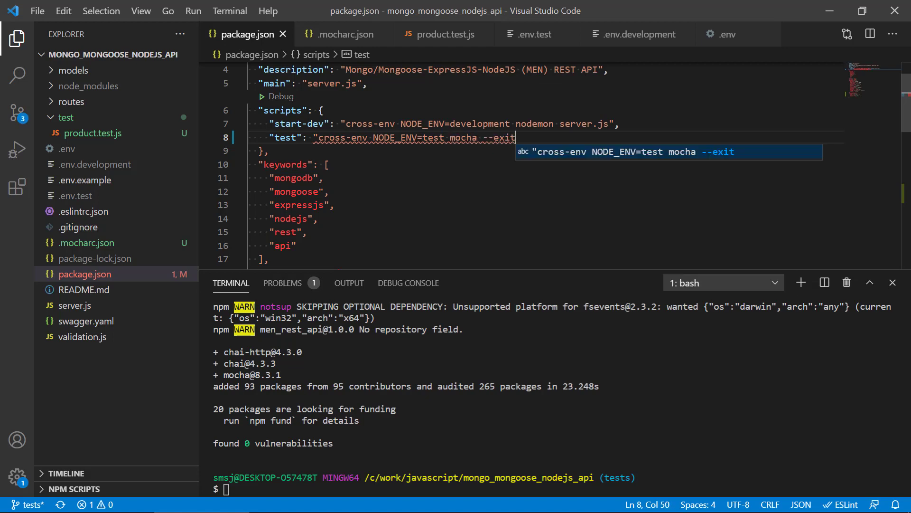
{"action": "type", "text": "\""}
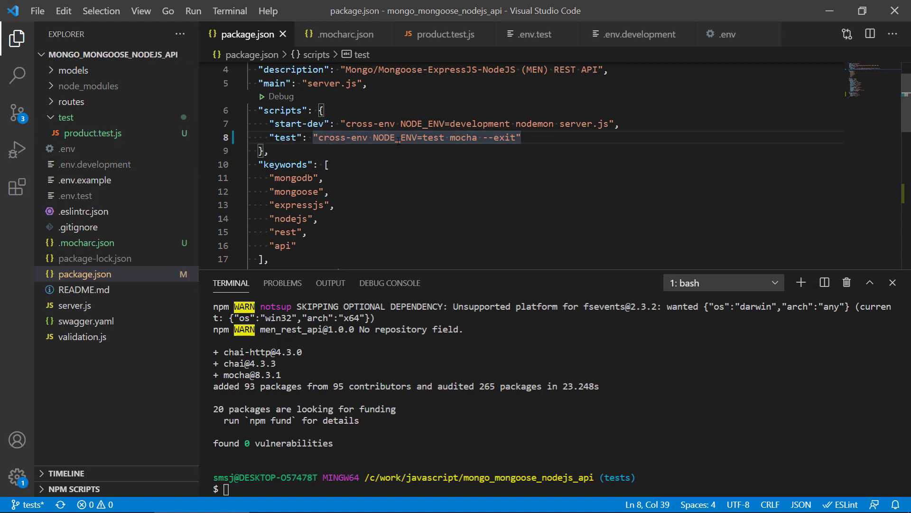
{"action": "double_click", "coordinate": [408, 137]}
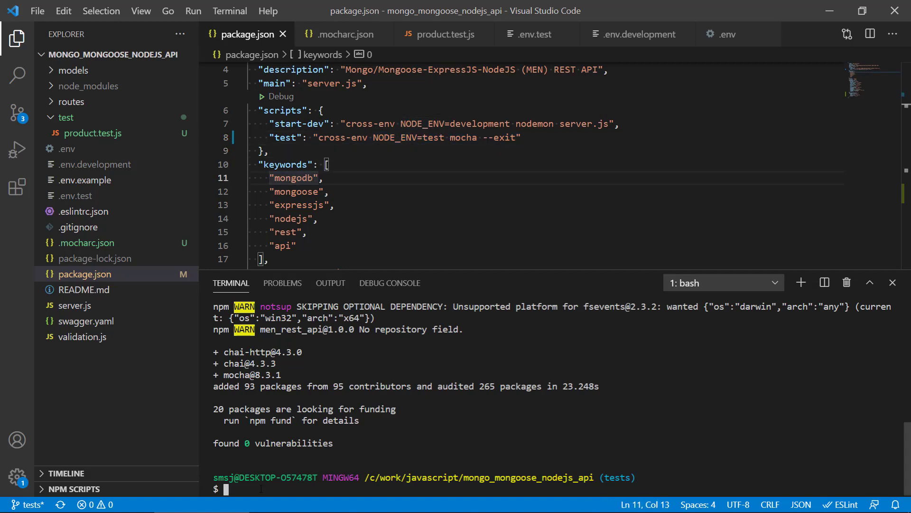
Run npm test to get 0 passing, then reopen the empty product.test.js
{"action": "type", "text": "npm"}
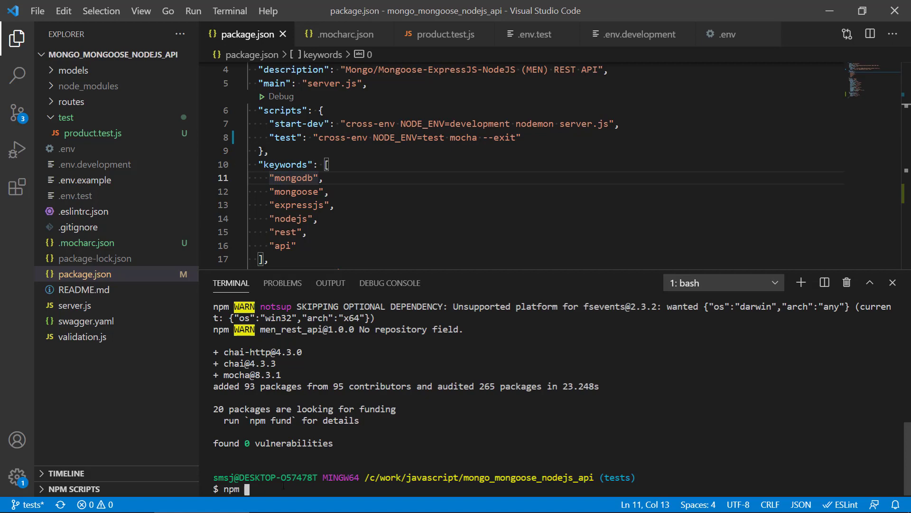
{"action": "type", "text": "test"}
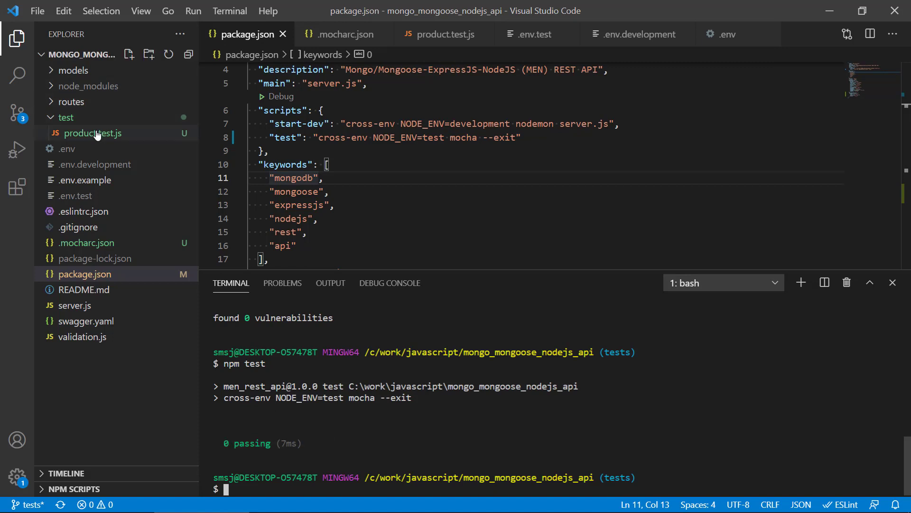
{"action": "left_click", "coordinate": [88, 133]}
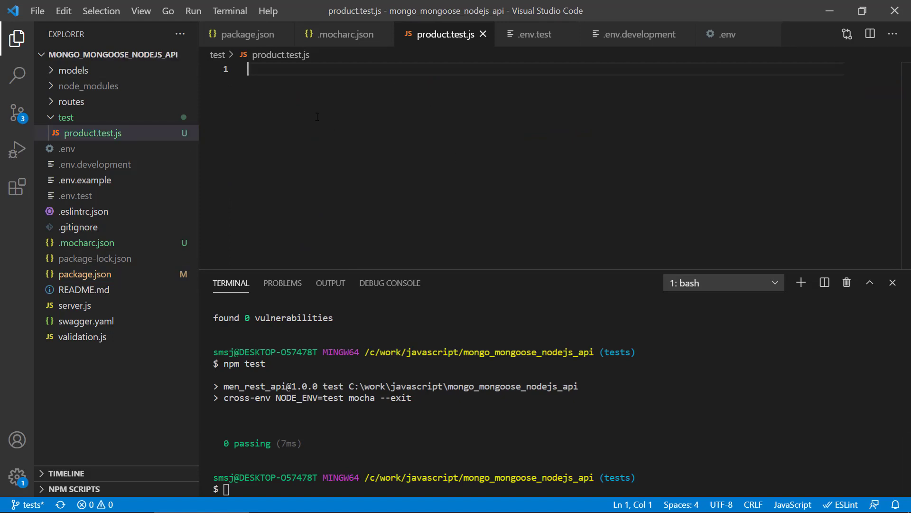